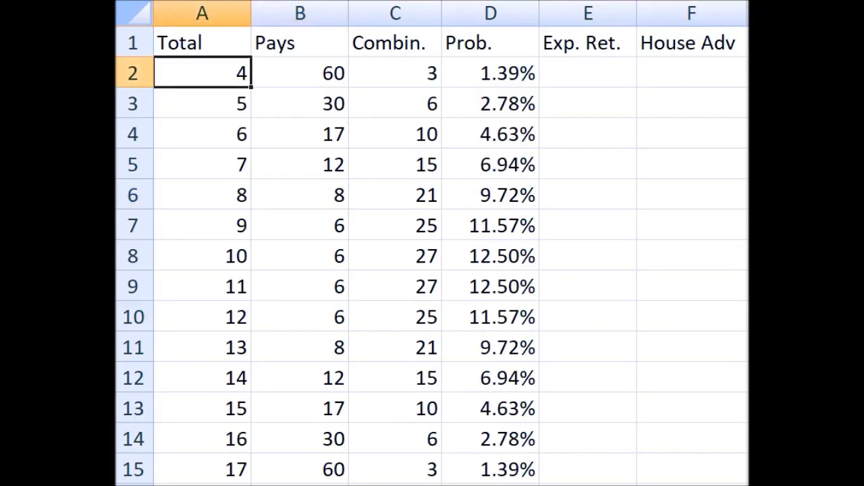
Review the Pays and Combin. values for the dice totals before building the formulas.
left_click(300, 103)
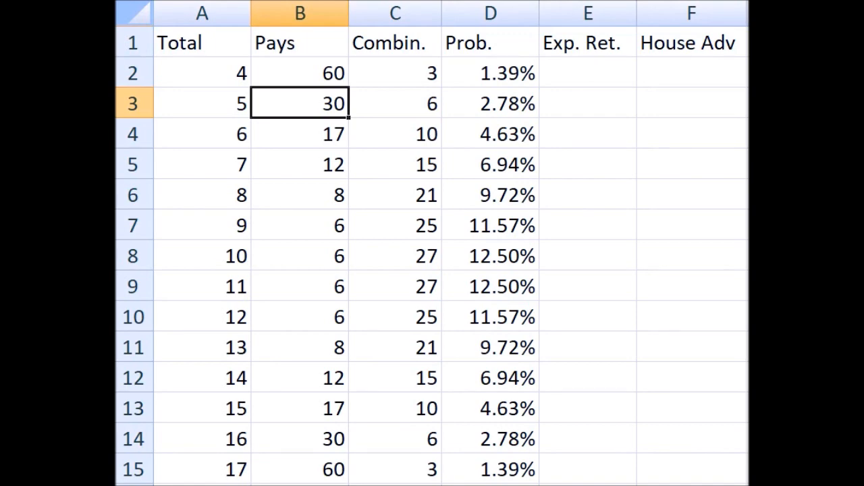
left_click(202, 73)
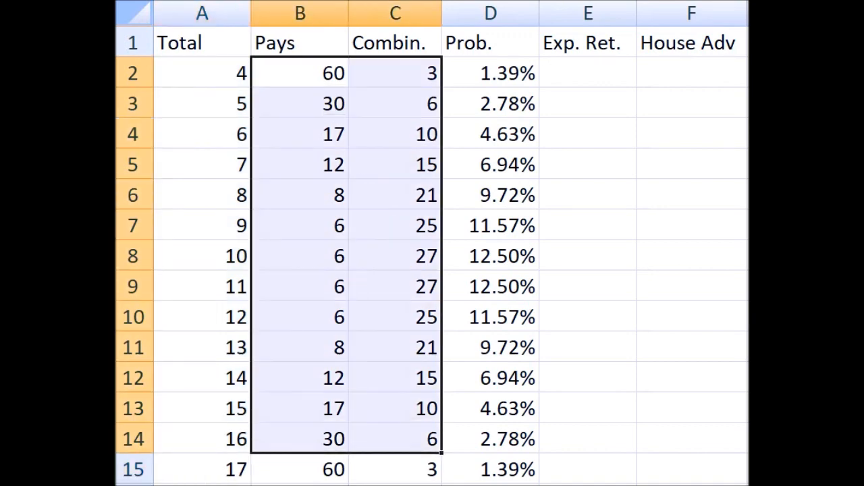
left_click(300, 13)
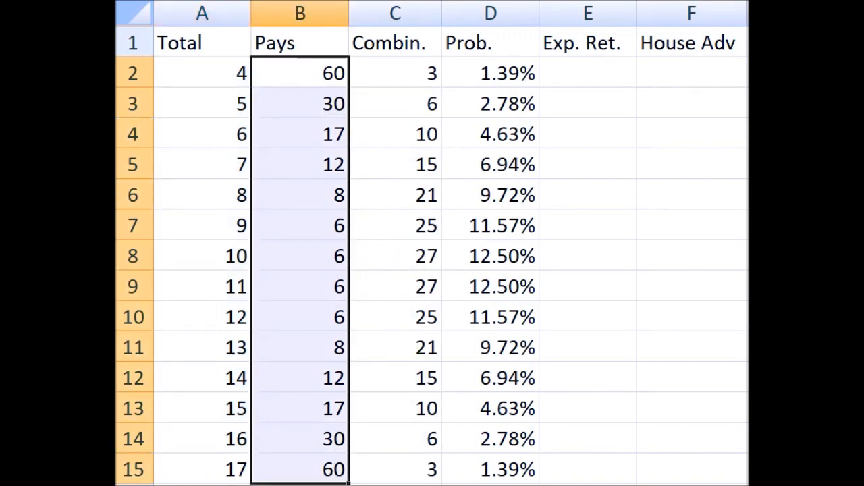
left_click(300, 408)
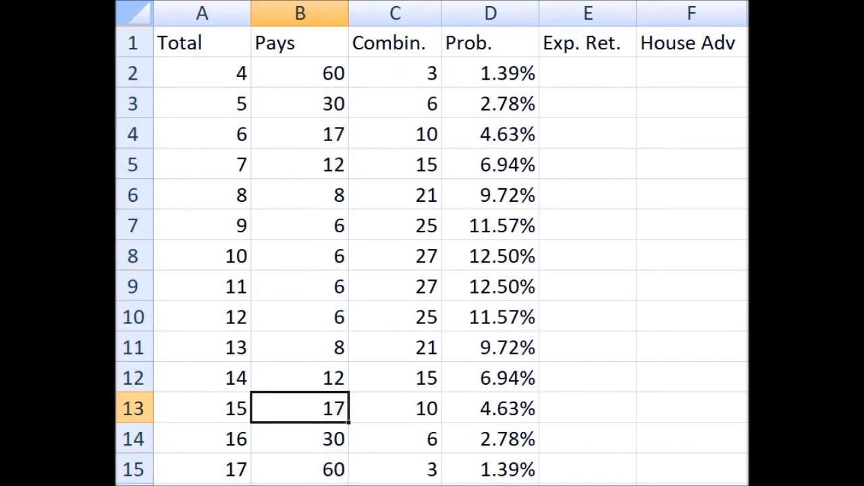
left_click(300, 14)
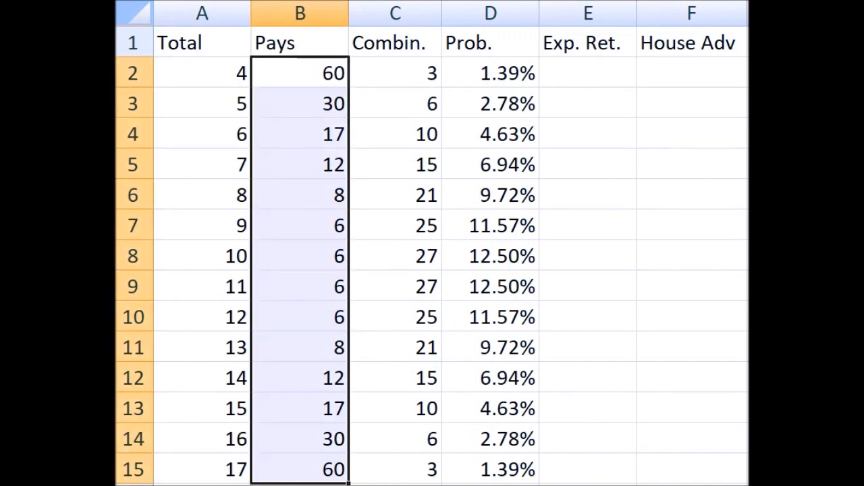
left_click(300, 224)
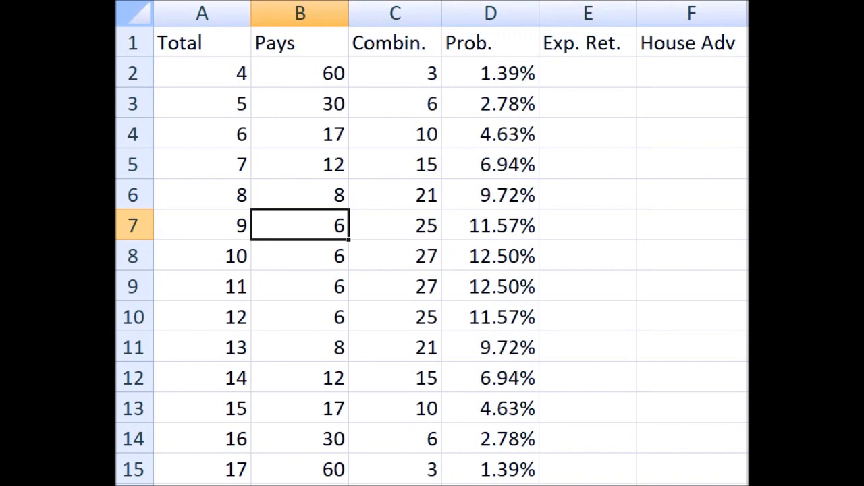
left_click(394, 73)
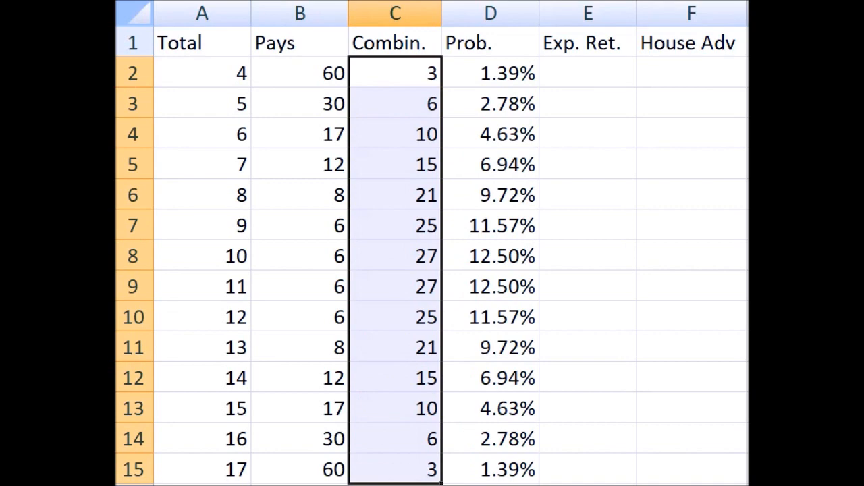
Enter expected return =D2*(B2+1) in E2 and copy it down through E15.
left_click(587, 73)
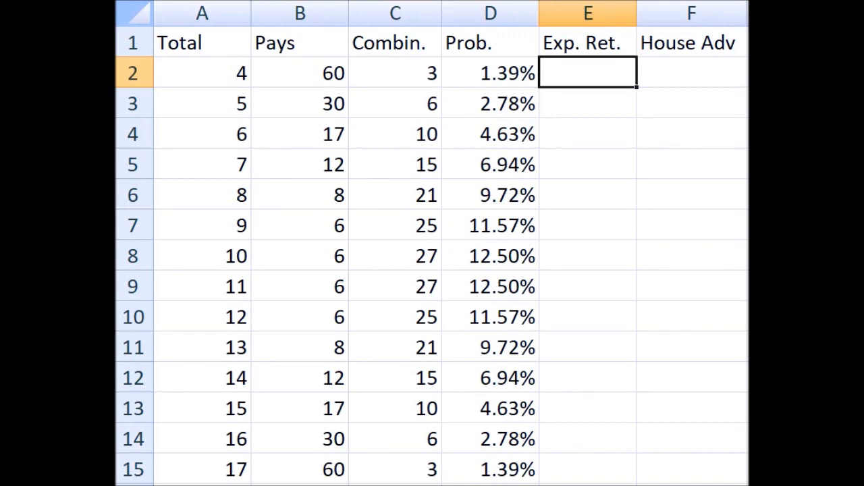
type("=")
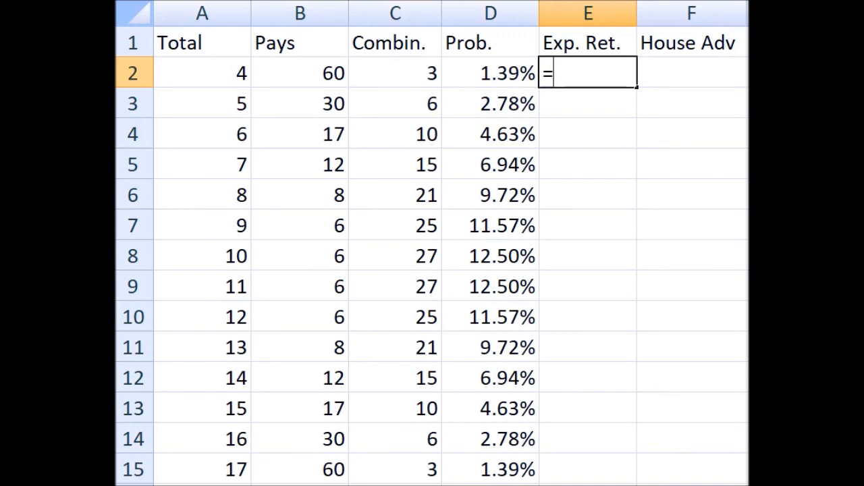
left_click(490, 72)
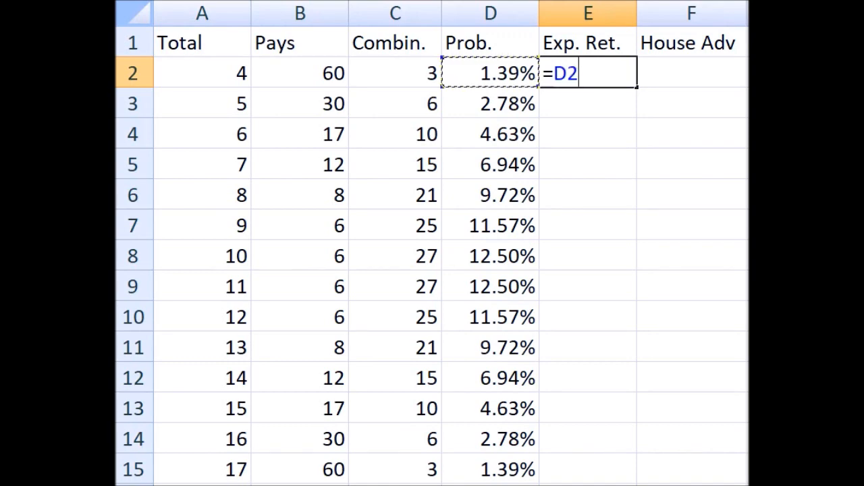
type("*(")
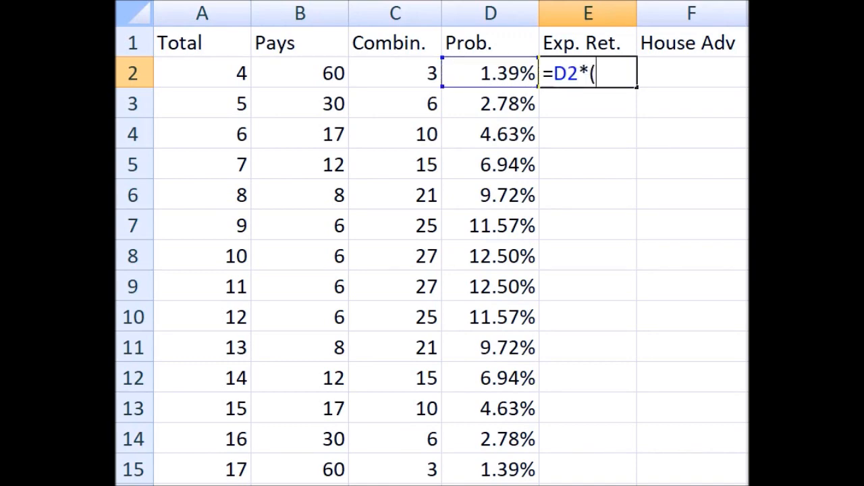
left_click(300, 73)
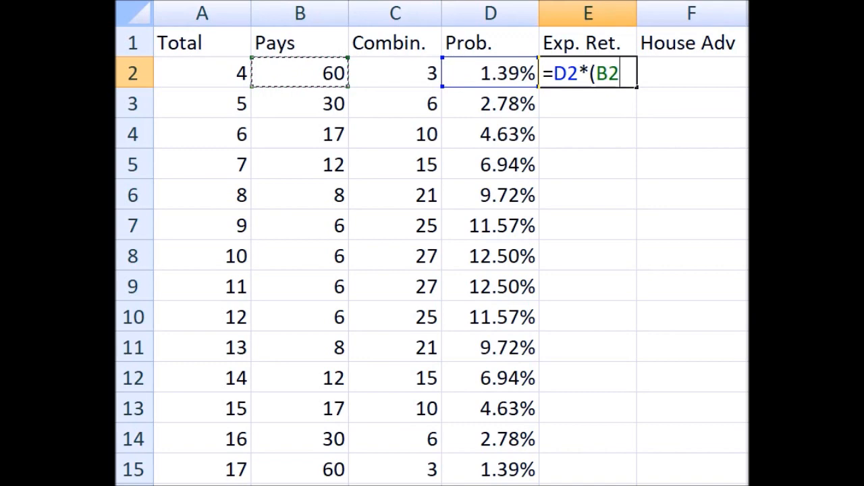
type("+")
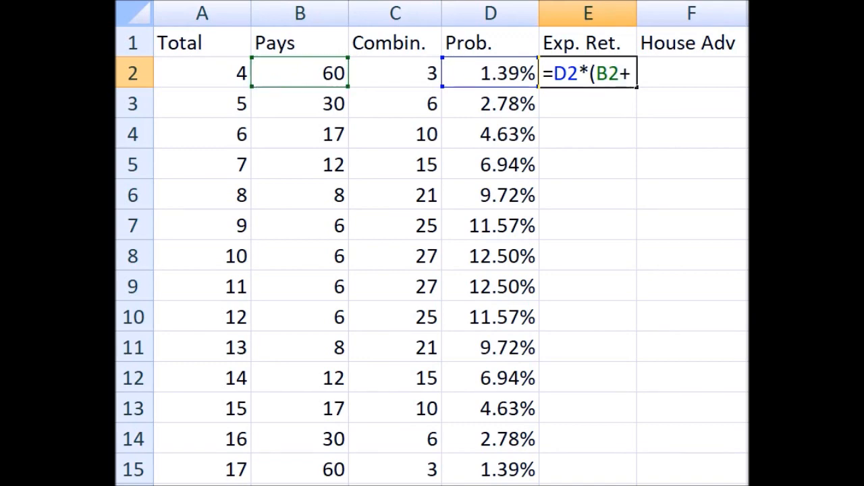
type("1")
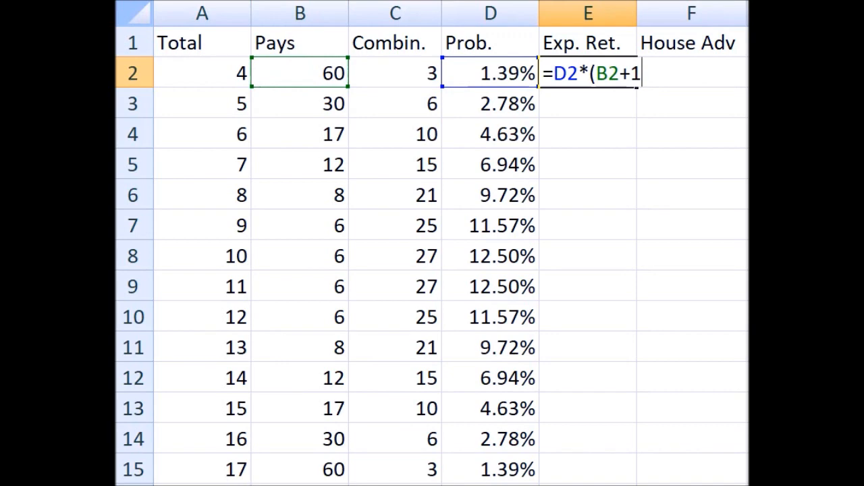
type(")")
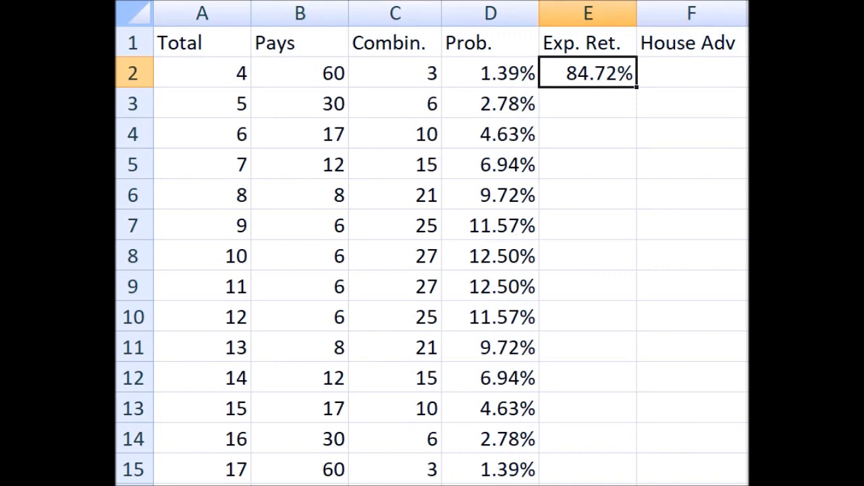
left_click(490, 73)
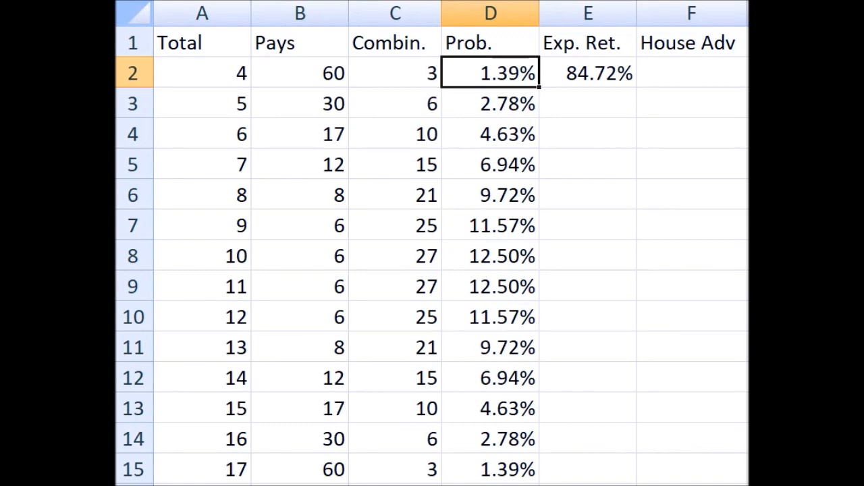
left_click(587, 73)
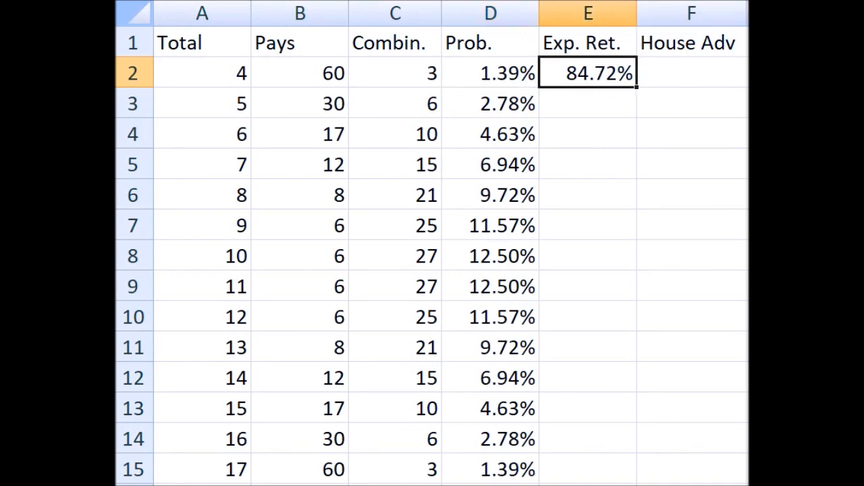
left_click_drag(587, 103, 587, 438)
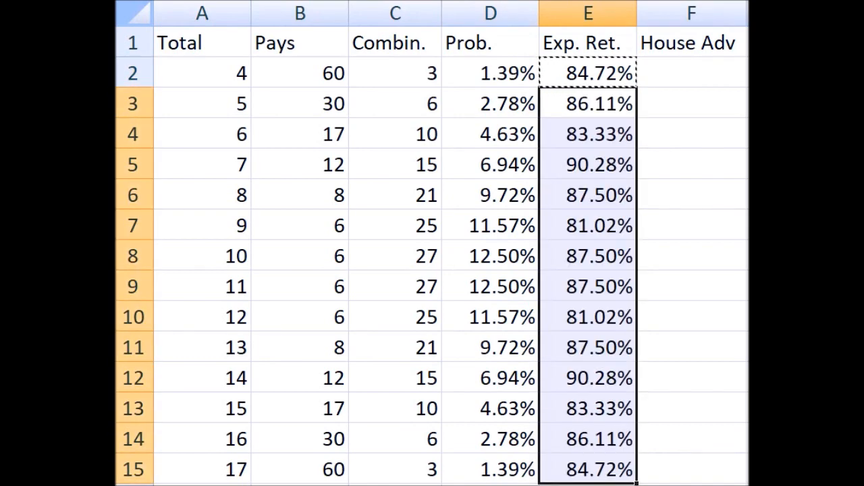
left_click(587, 469)
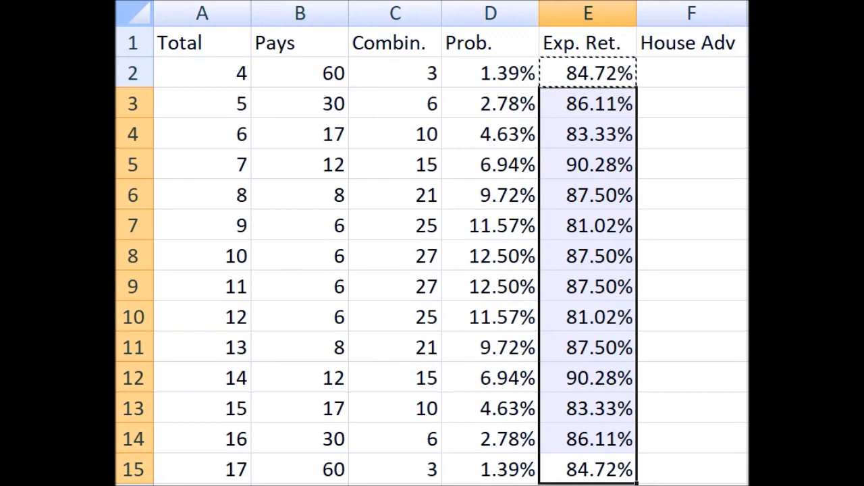
left_click(586, 224)
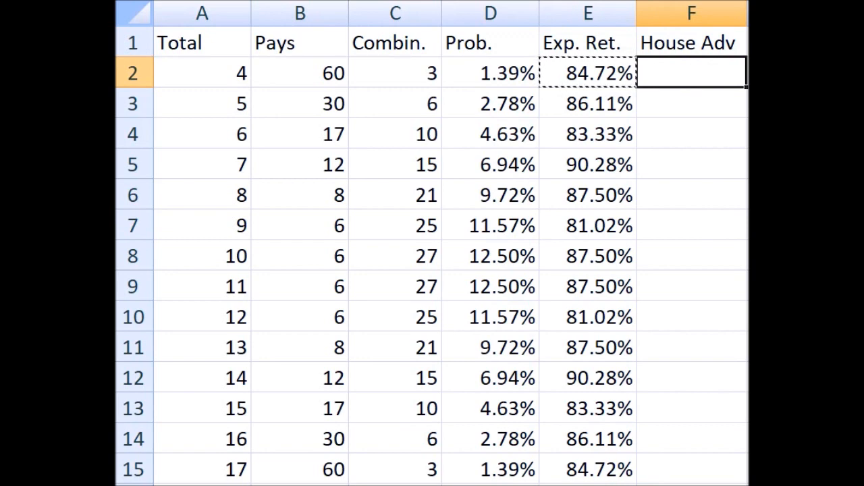
Enter house advantage =1-E2 in F2 and copy it down through F15.
type("=")
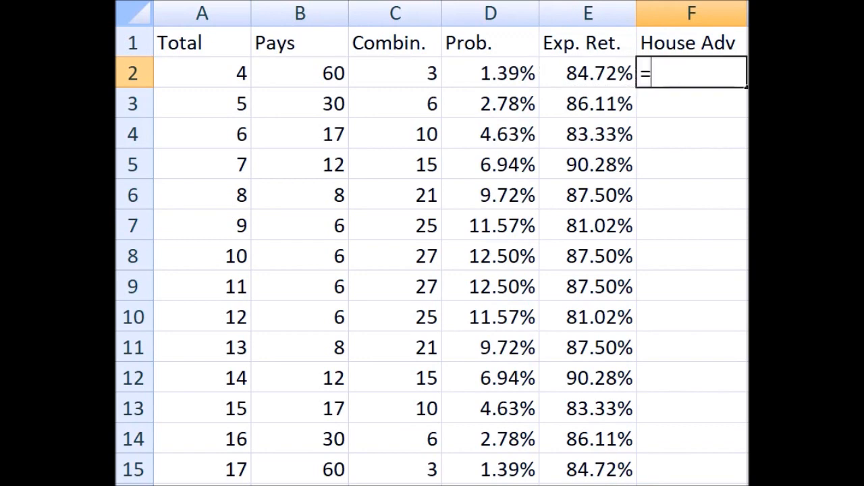
type("1-")
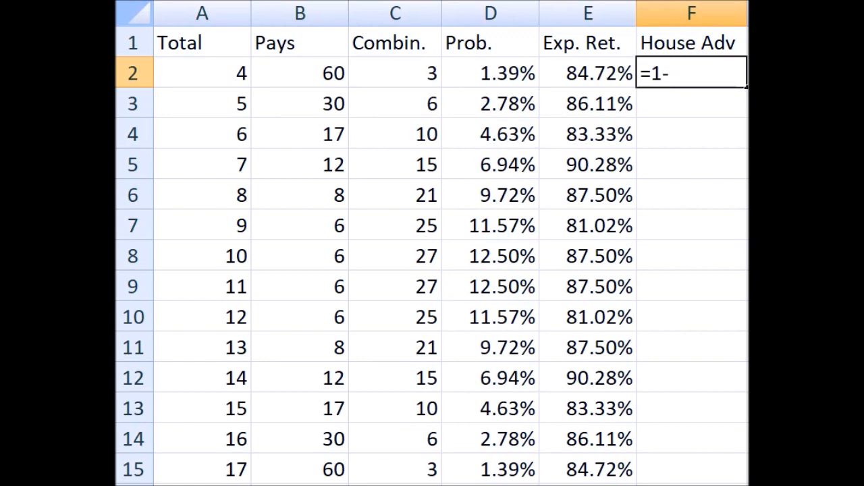
key("enter")
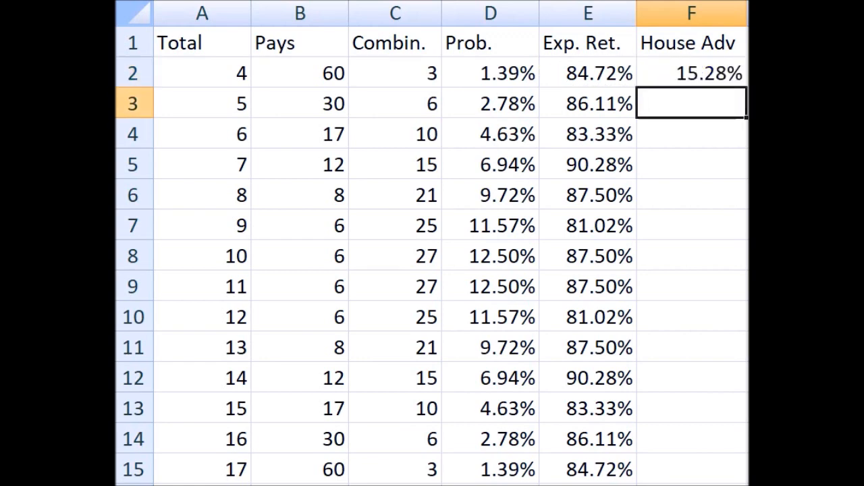
left_click(691, 73)
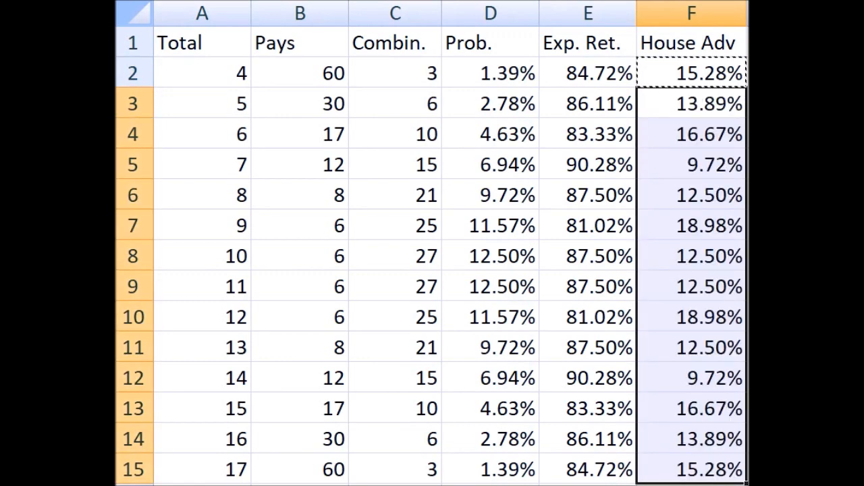
left_click(691, 103)
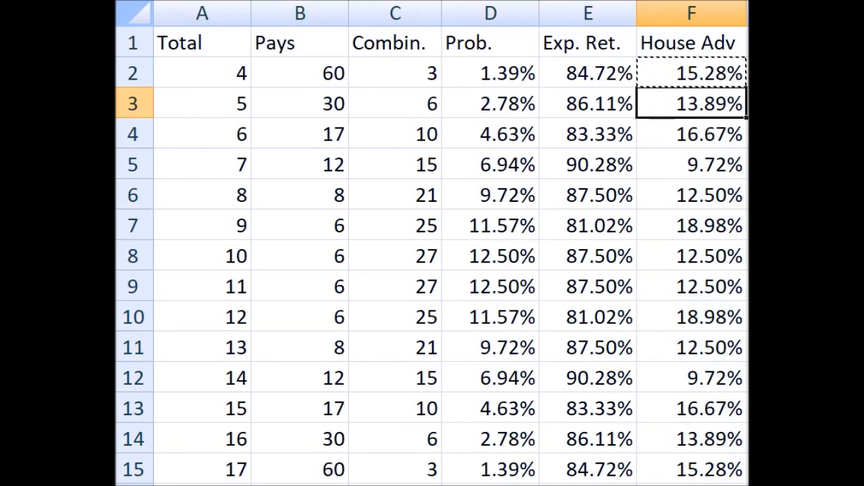
left_click(691, 72)
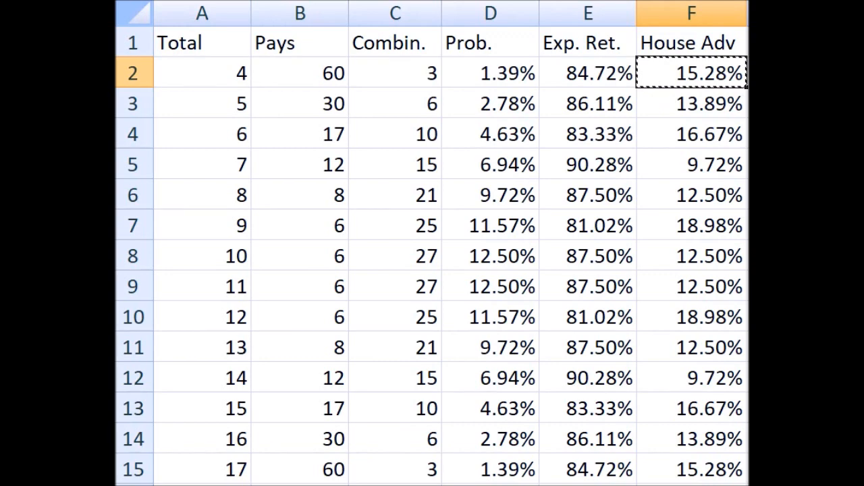
Review house advantages for totals 7, 12 and 14, then move to the faces payout sheet.
left_click(692, 165)
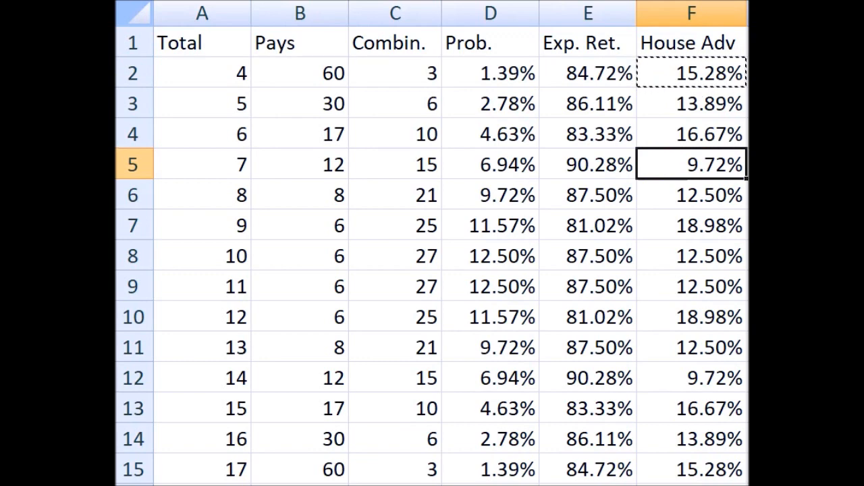
left_click(690, 378)
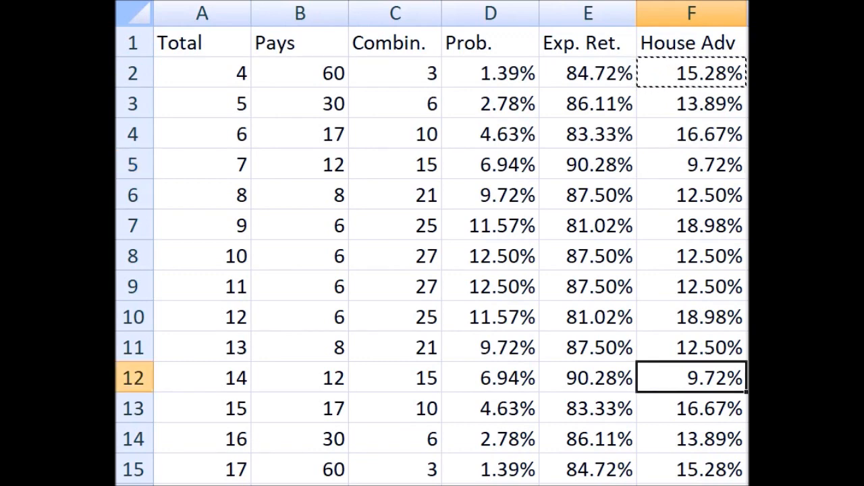
left_click(691, 163)
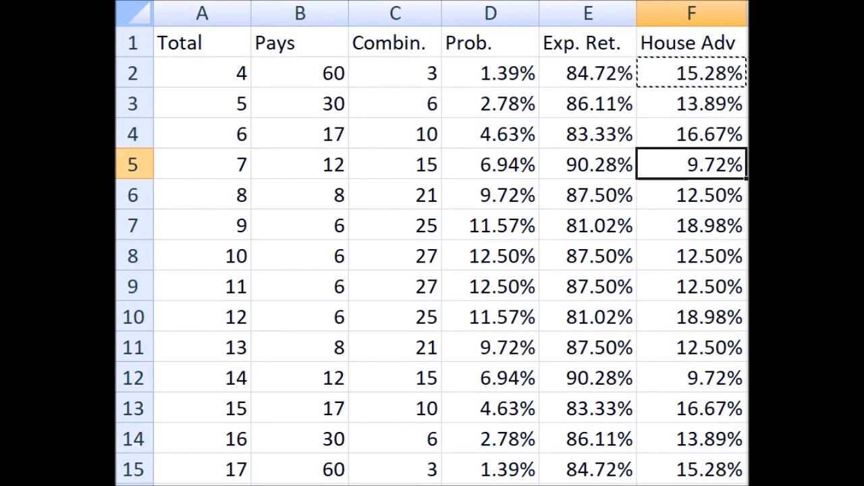
left_click(691, 316)
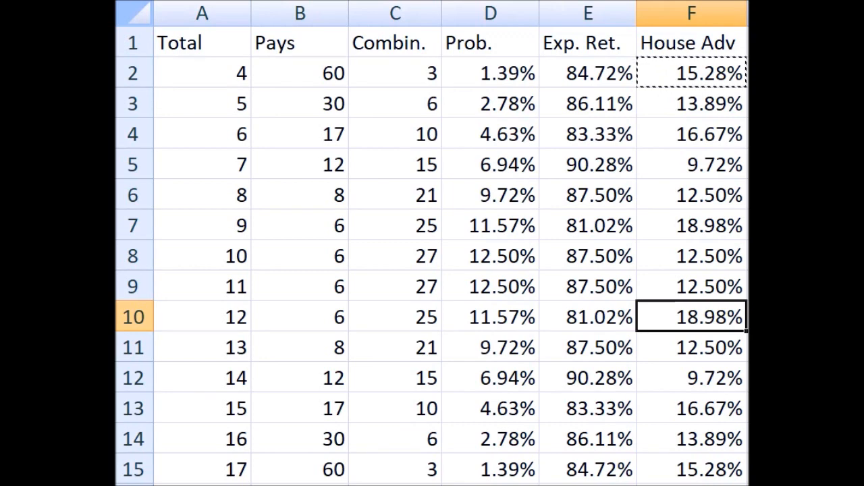
left_click(690, 224)
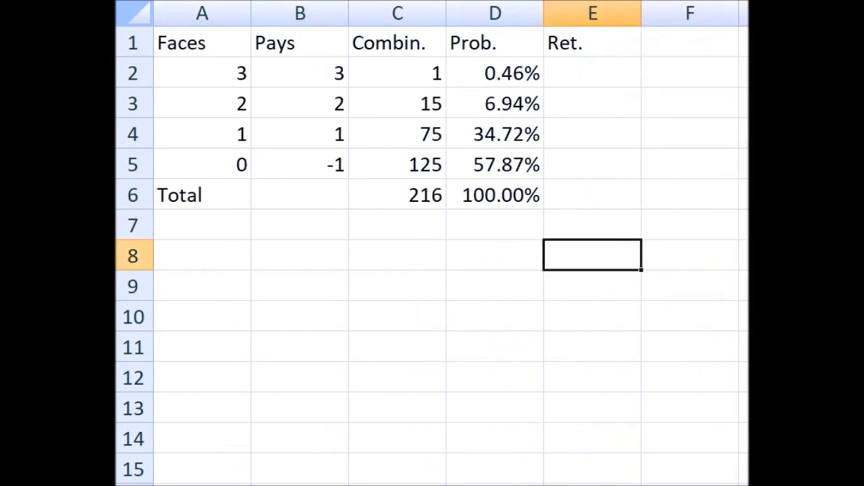
left_click(397, 285)
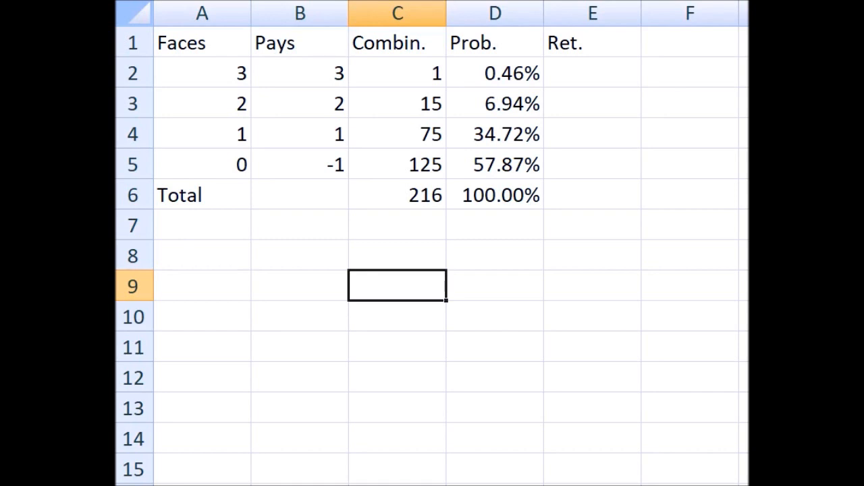
left_click(300, 73)
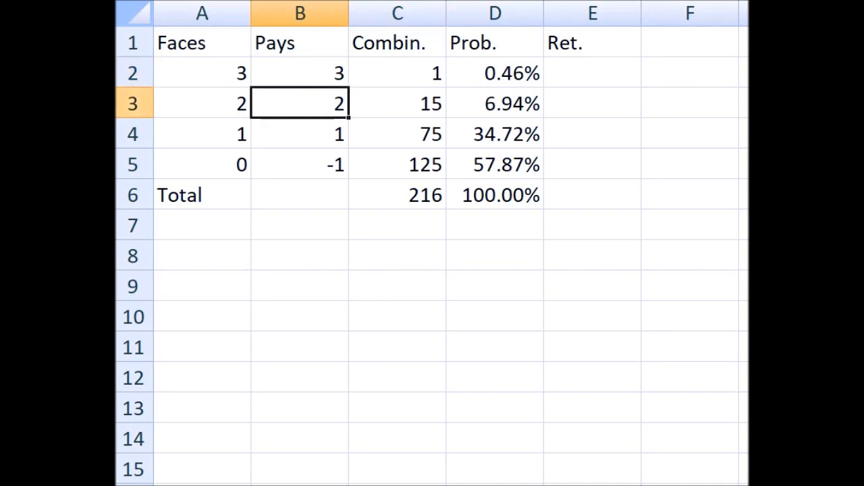
left_click(300, 134)
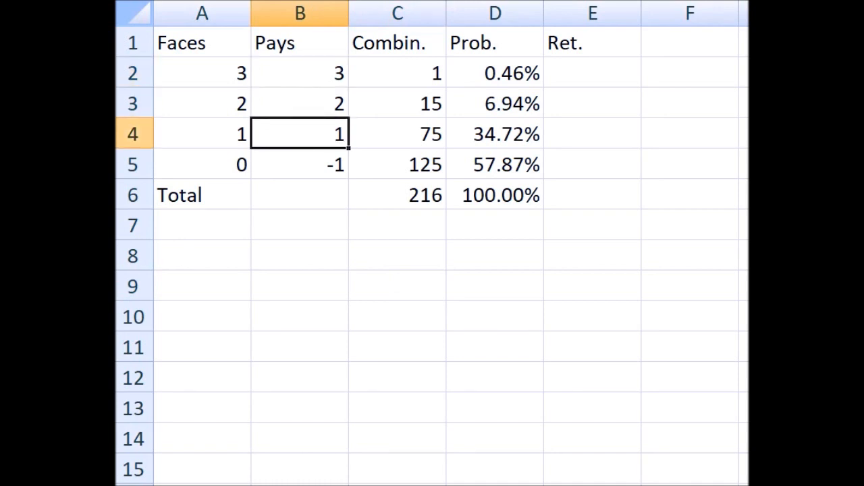
left_click(300, 165)
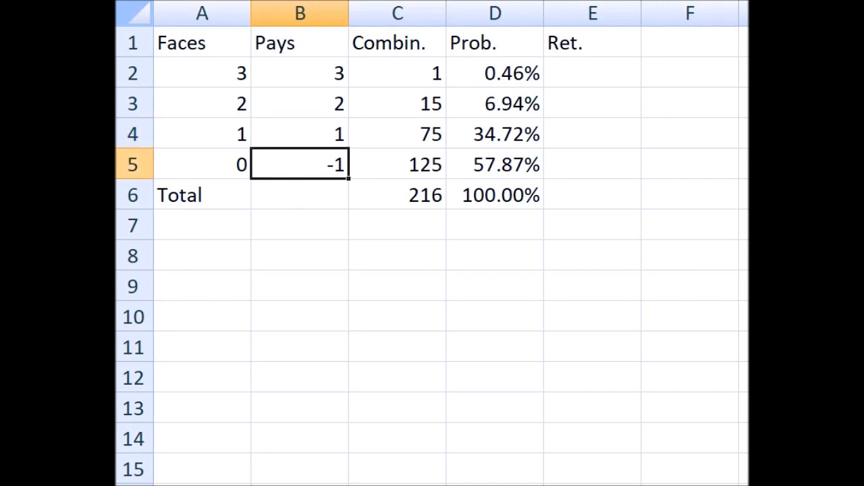
left_click(397, 165)
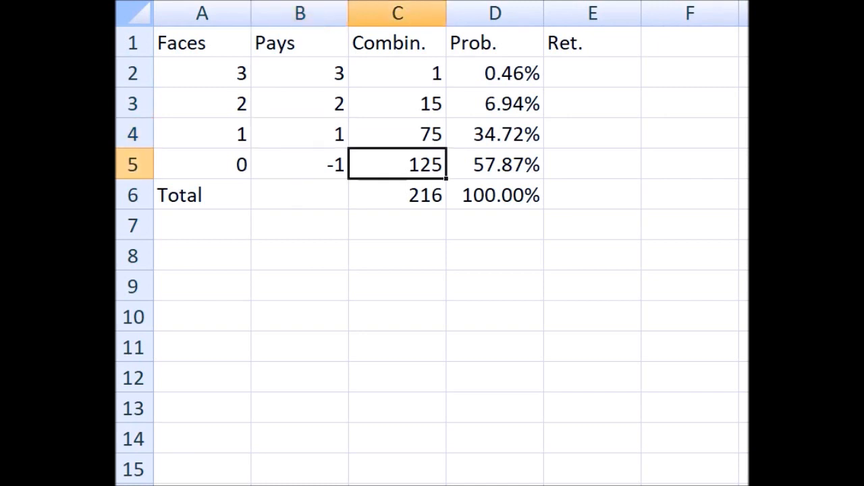
left_click(397, 103)
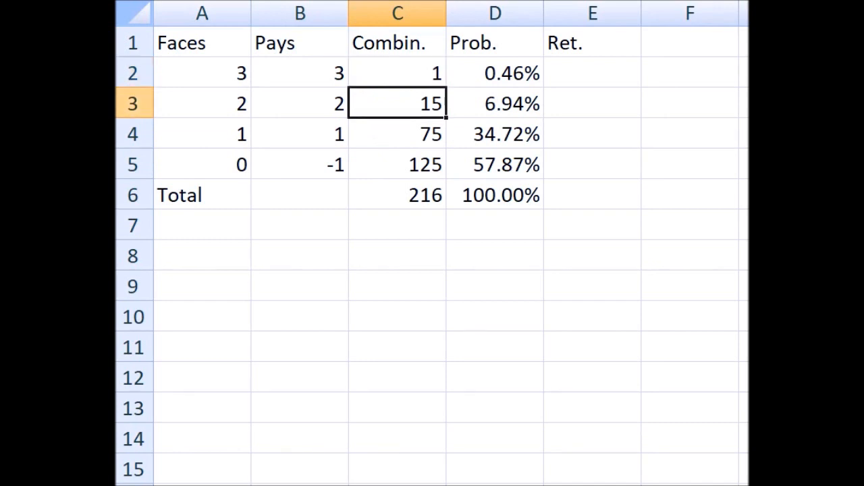
left_click(397, 165)
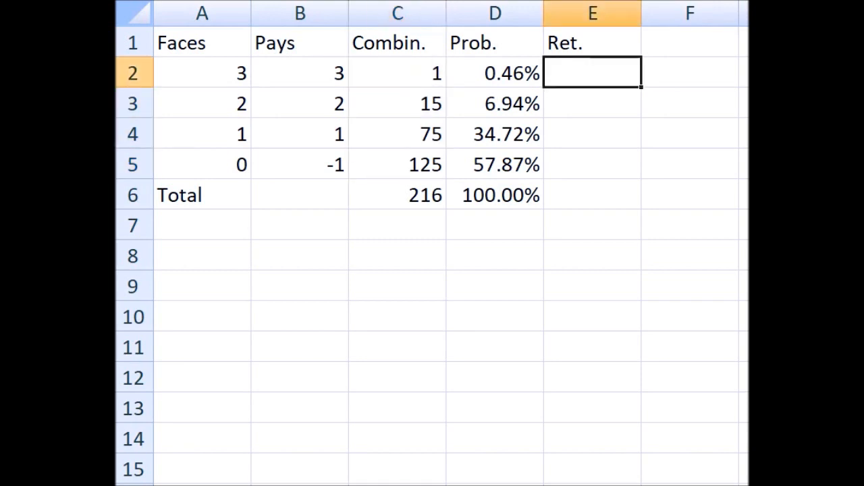
Enter the return =D2*B2 in E2 and copy it down to E5.
type("=")
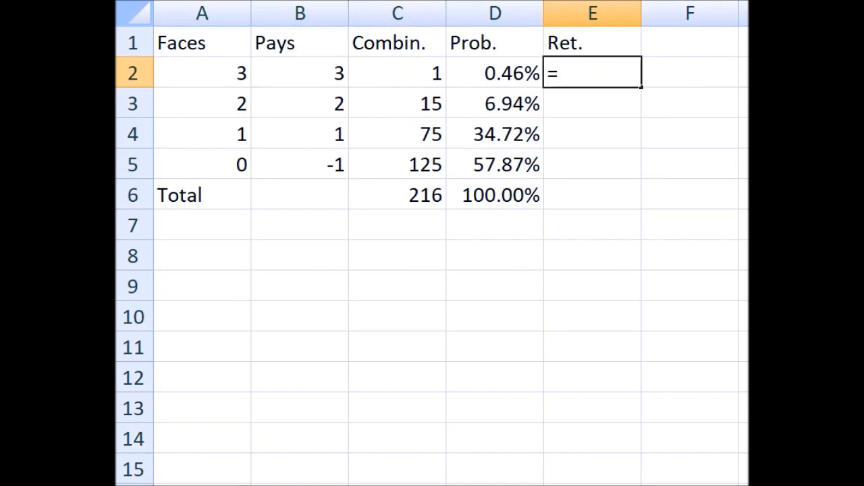
left_click(494, 73)
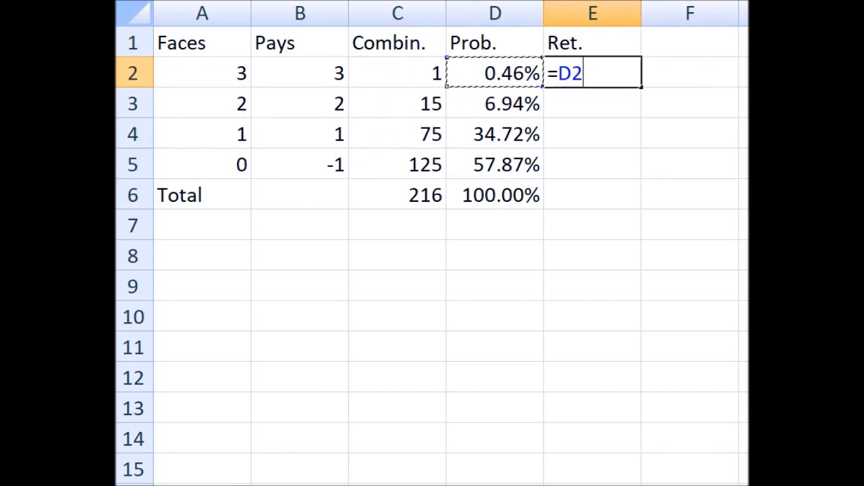
type("*")
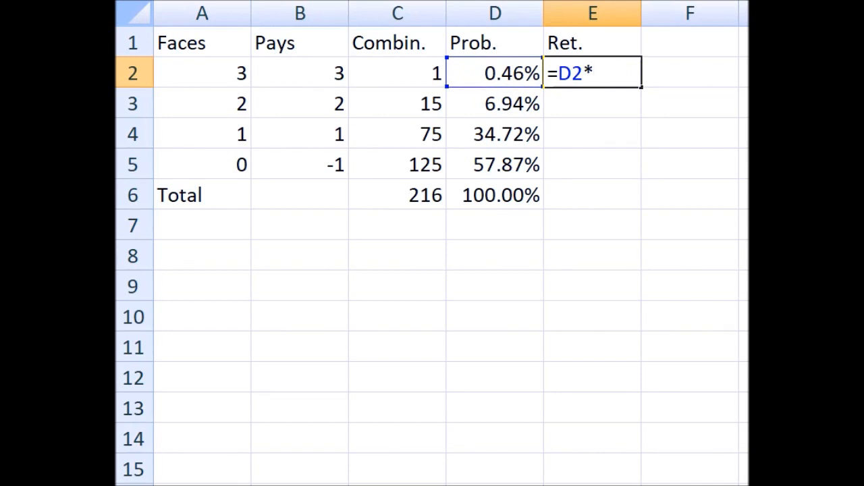
left_click(300, 73)
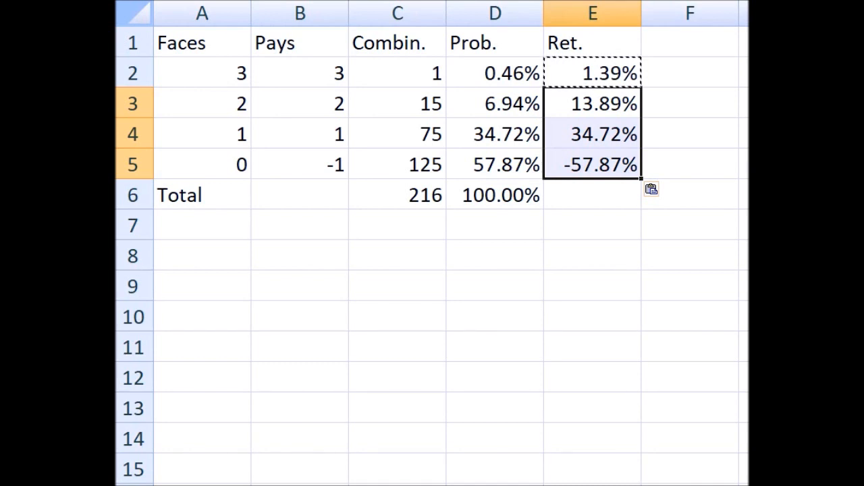
left_click(591, 73)
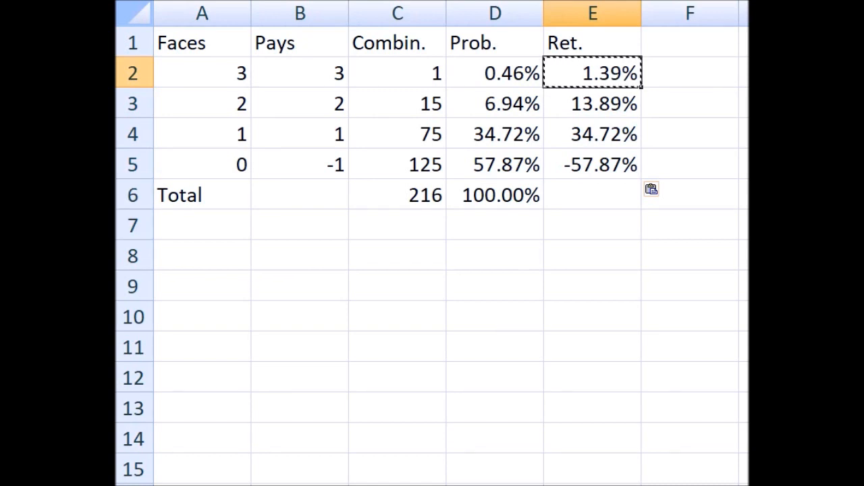
Total the returns E2:E5 in row 6, giving -7.87%.
left_click(591, 103)
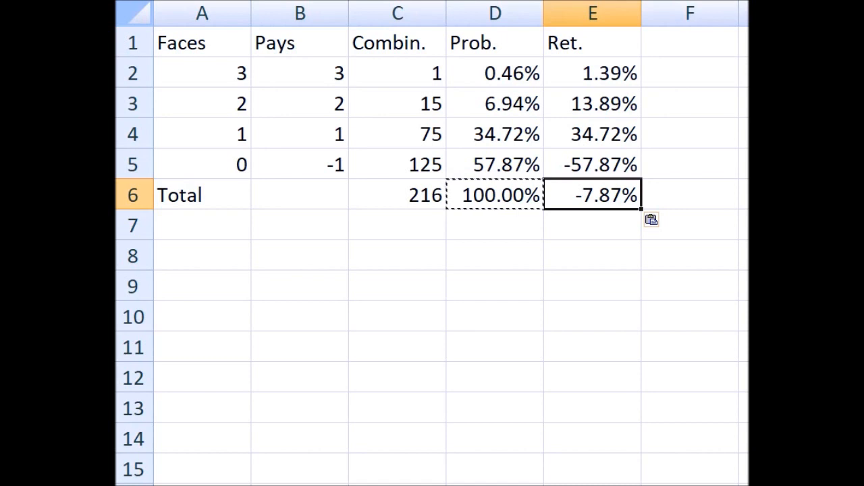
left_click(591, 165)
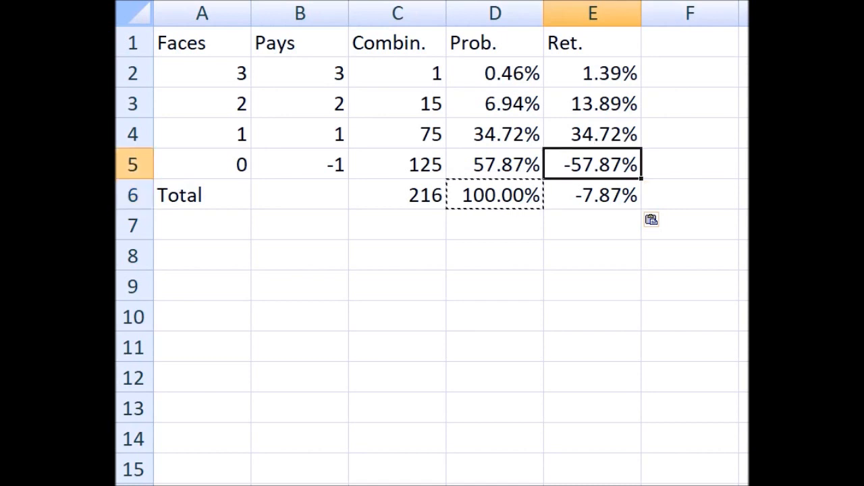
left_click(591, 195)
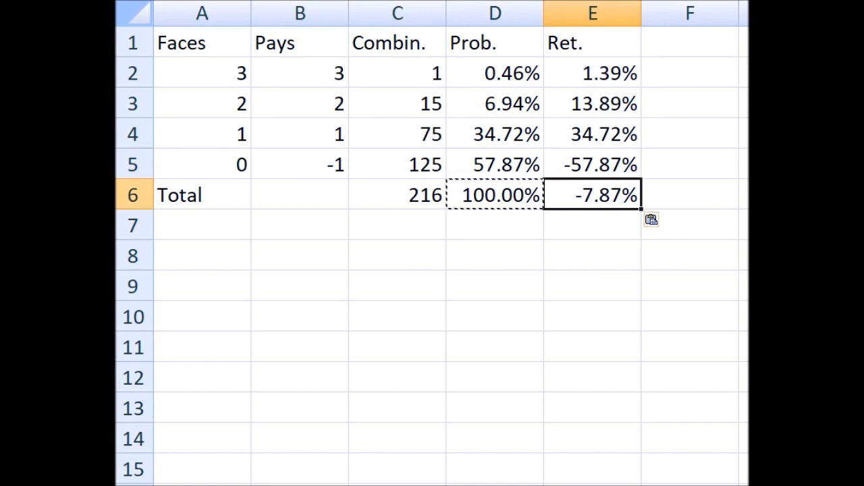
Change the three-match payout in B2 to 12, then move to the main bet-table sheet.
left_click(299, 285)
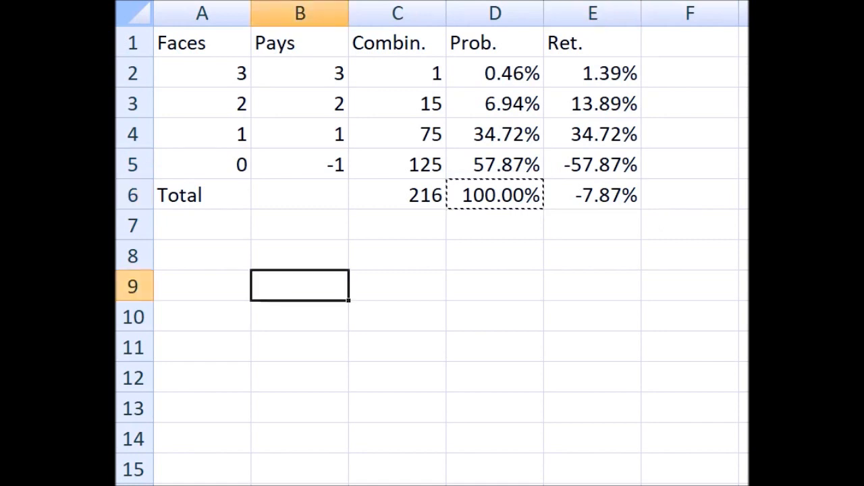
left_click(300, 73)
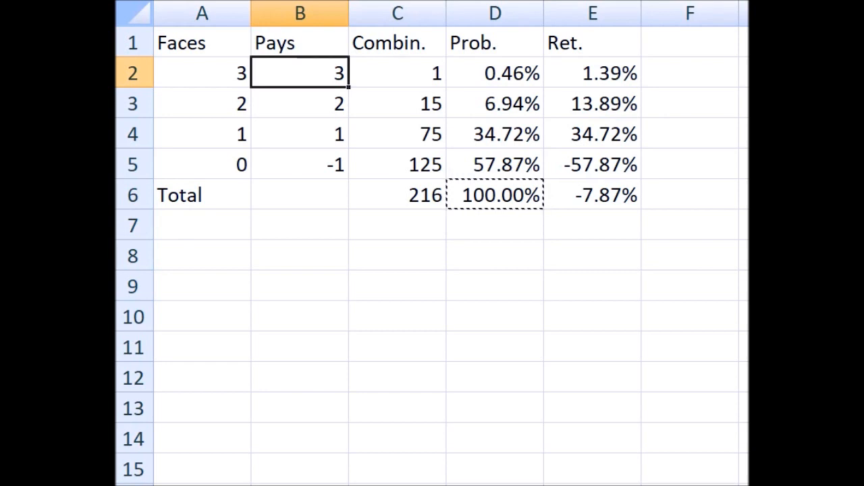
type("1")
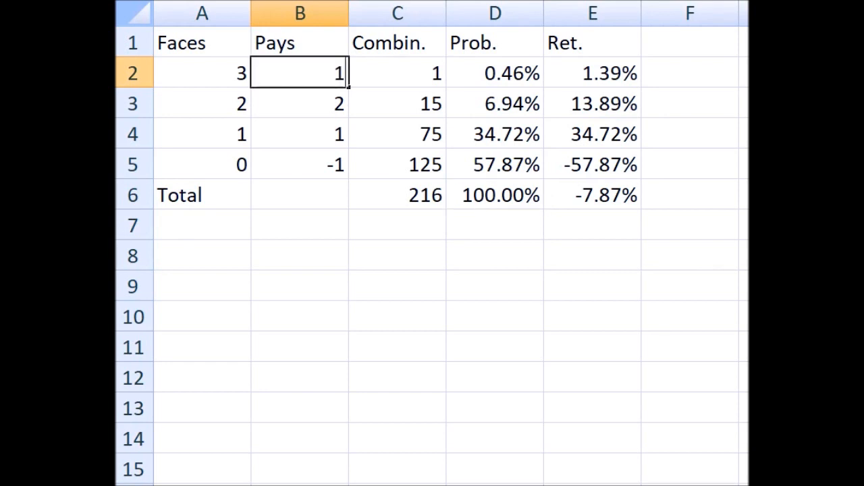
type("2")
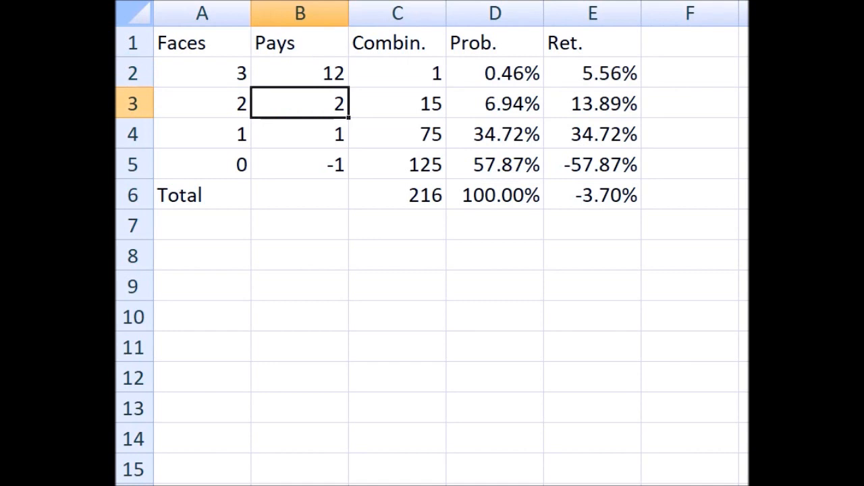
left_click(591, 194)
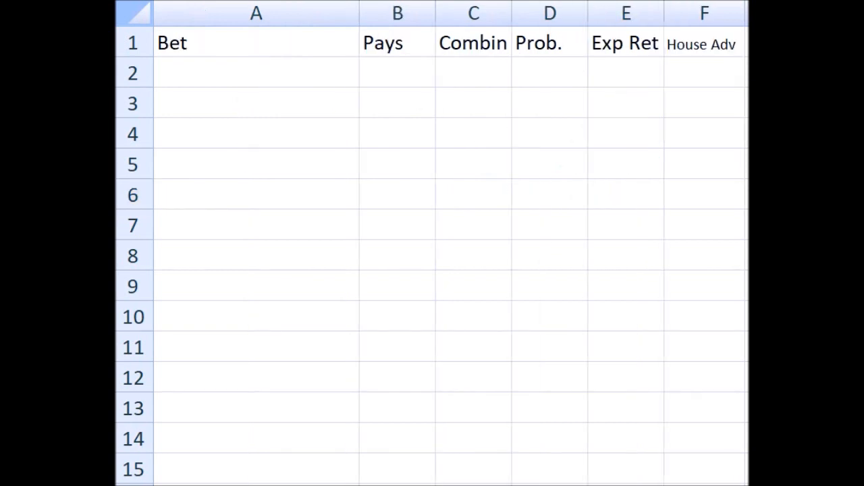
Enter 'Specific three of a kind' as the first bet name in A2.
left_click(256, 73)
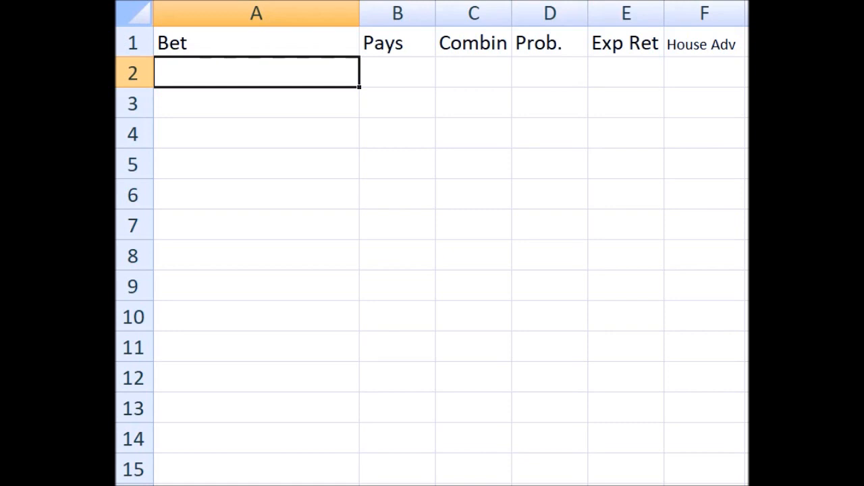
type("Spec")
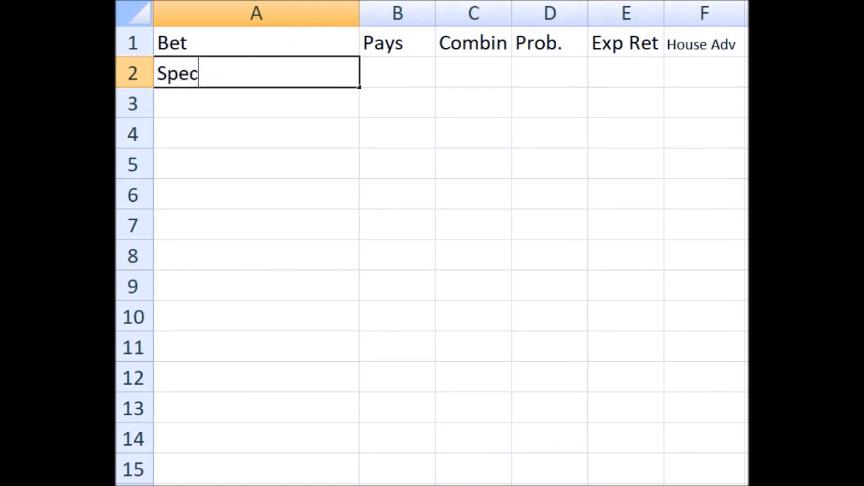
type("ific")
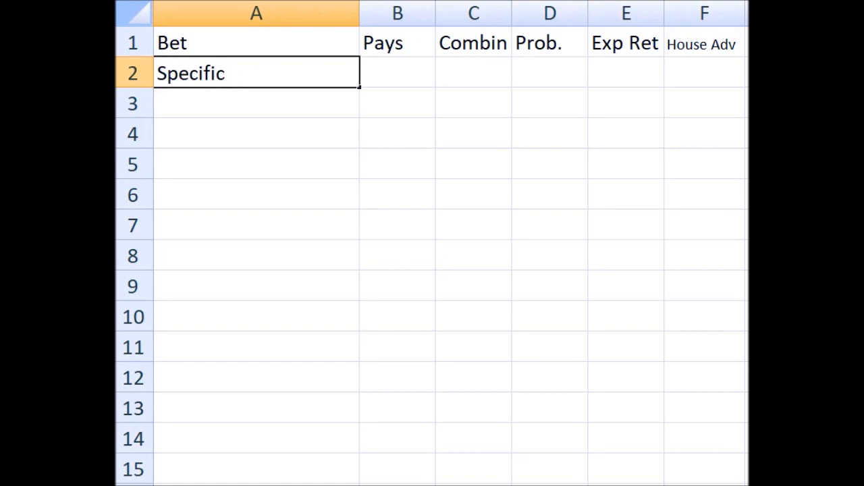
type("three of a kind")
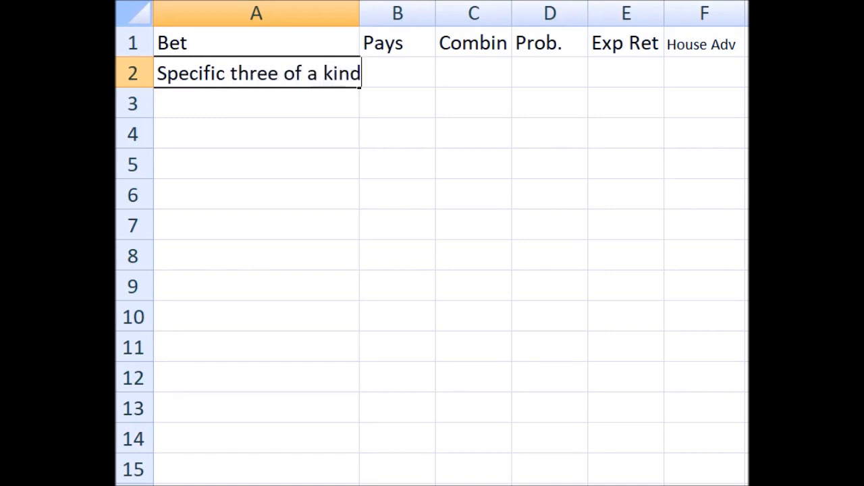
left_click(397, 72)
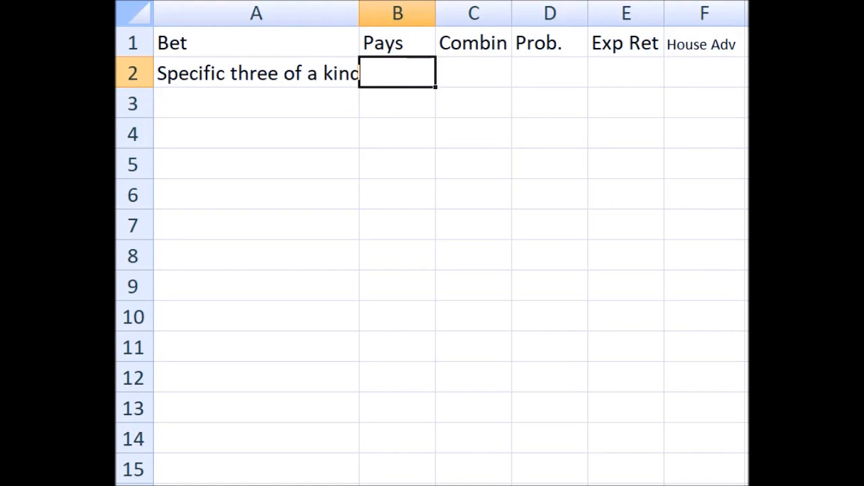
Enter pays 180, 1 combination and probability =C2/216 for the first bet.
type("180")
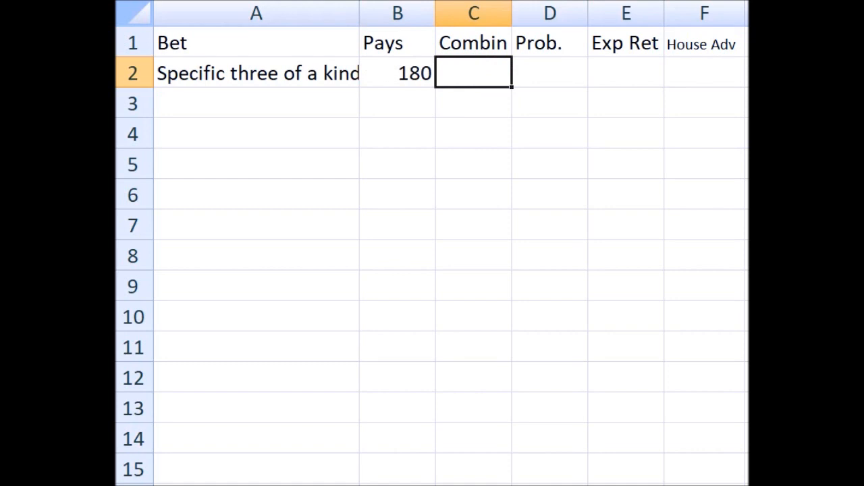
type("1")
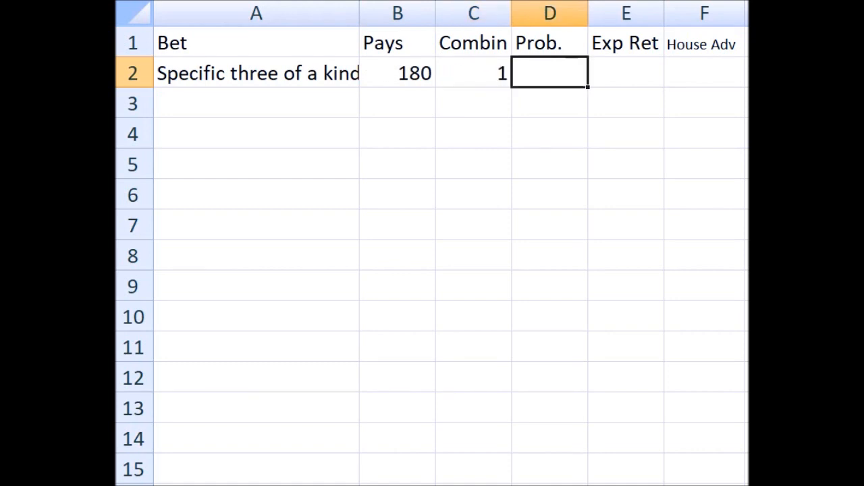
type("=")
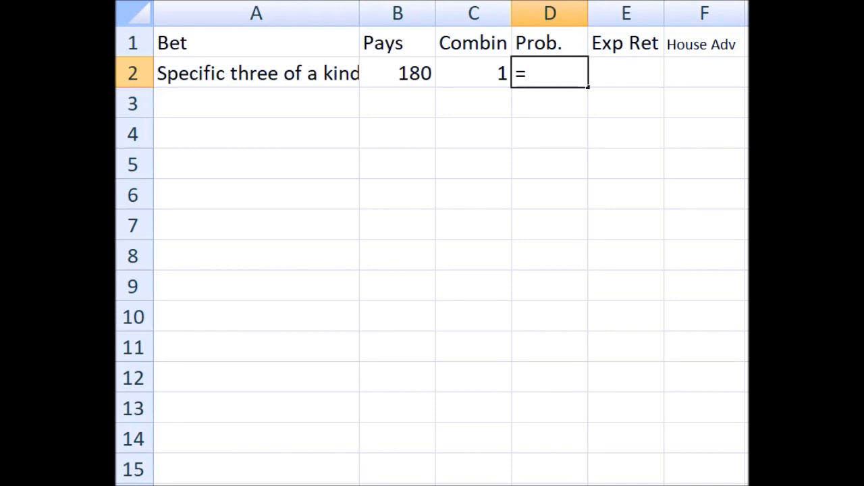
left_click(473, 73)
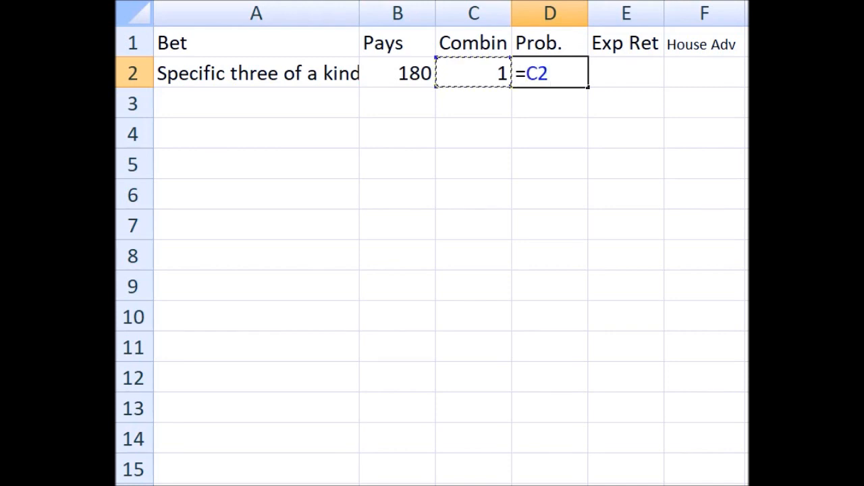
type("/216")
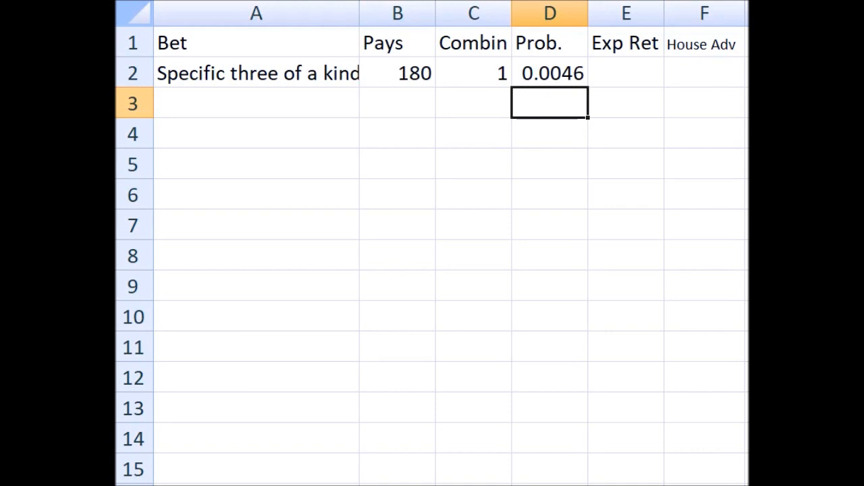
Add expected return =D2*(B2+1) and house advantage =1-E2 for the first bet.
left_click(625, 73)
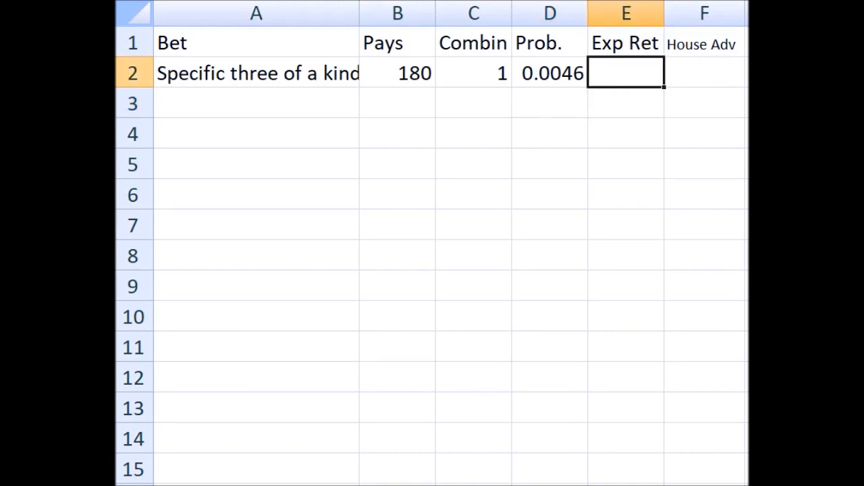
type("=D2")
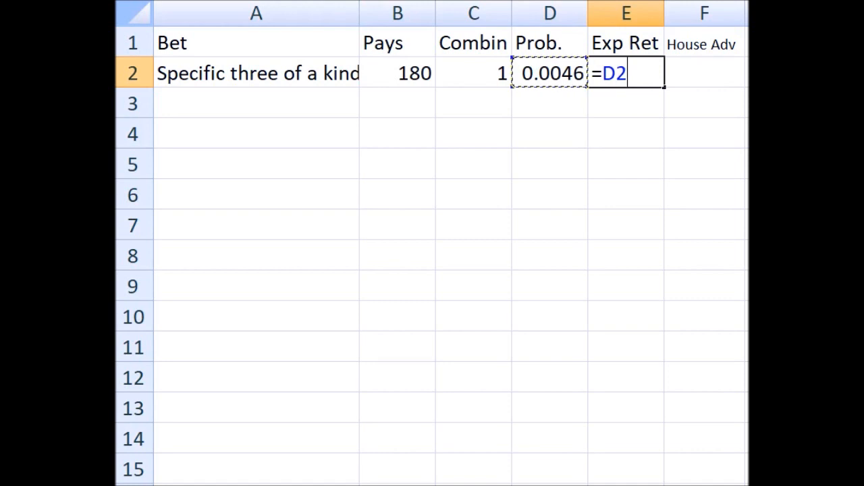
type("*(")
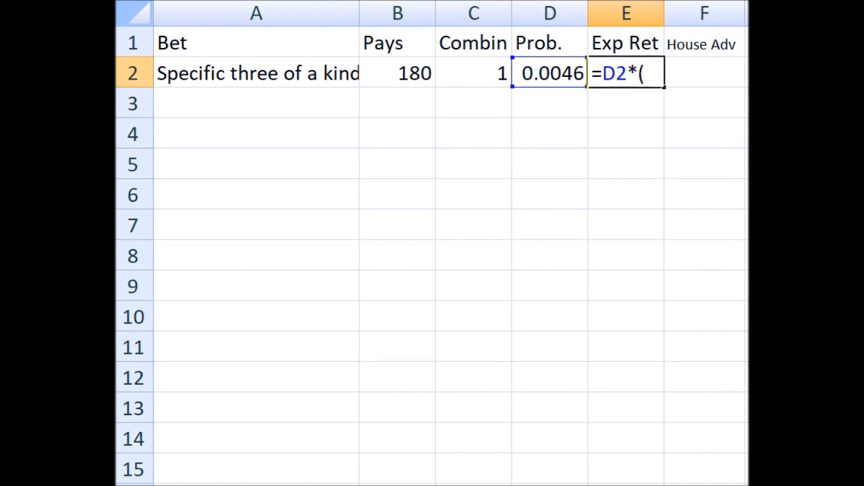
left_click(397, 73)
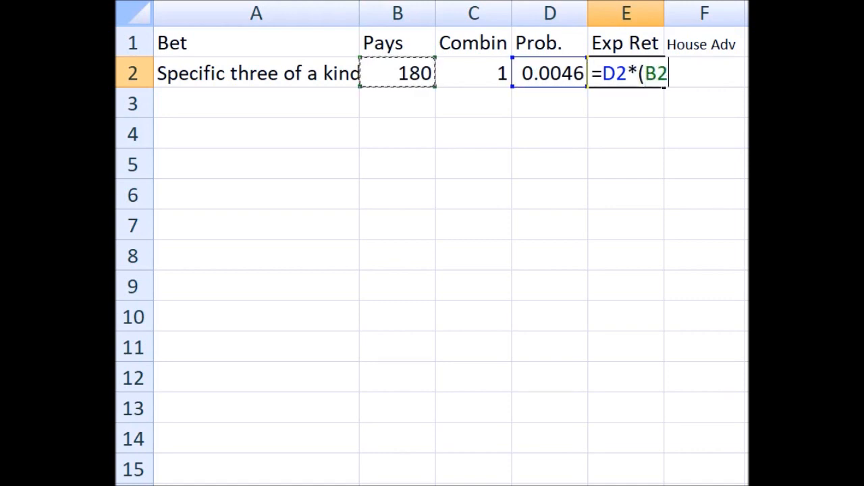
type("+1")
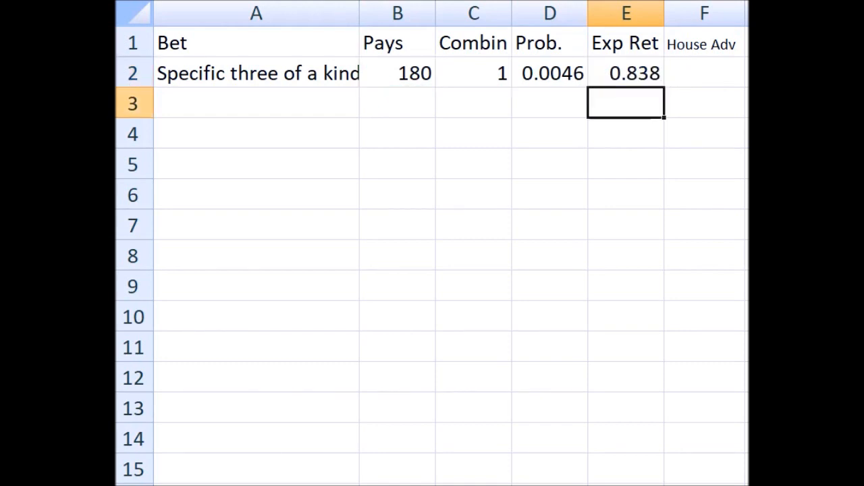
left_click(624, 73)
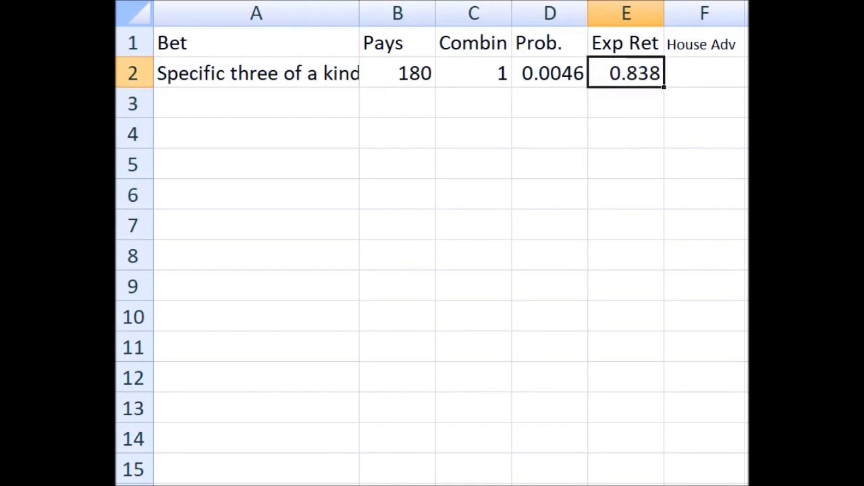
left_click(704, 73)
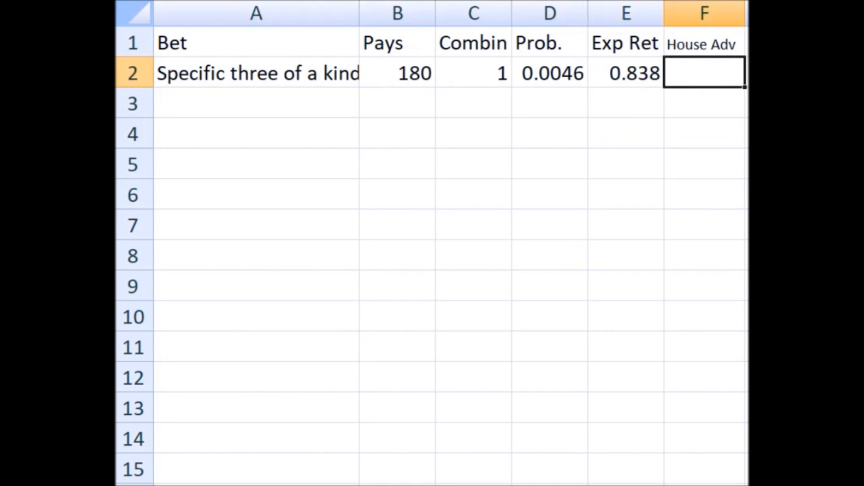
type("=1-")
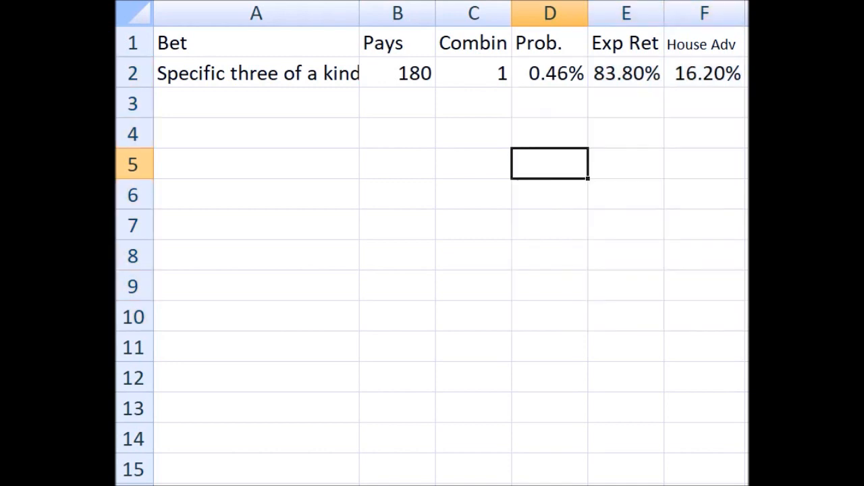
Widen the Bet column and review the row's probability, return and house advantage formulas.
left_click(257, 73)
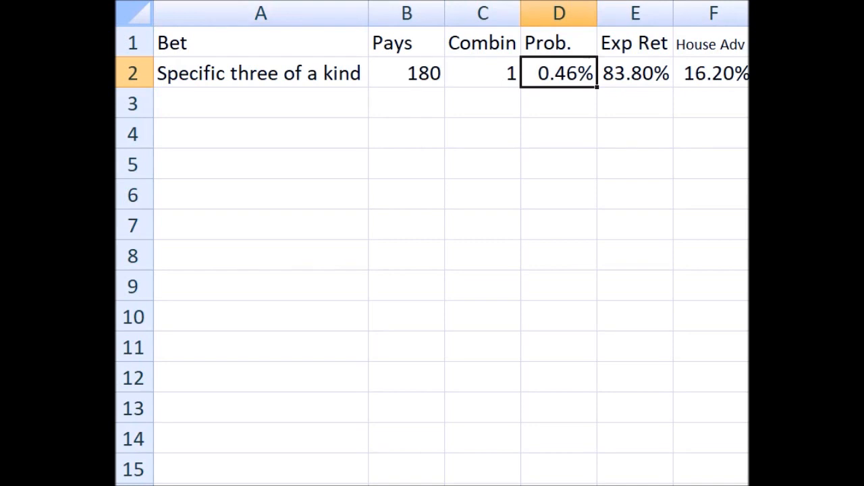
left_click(634, 73)
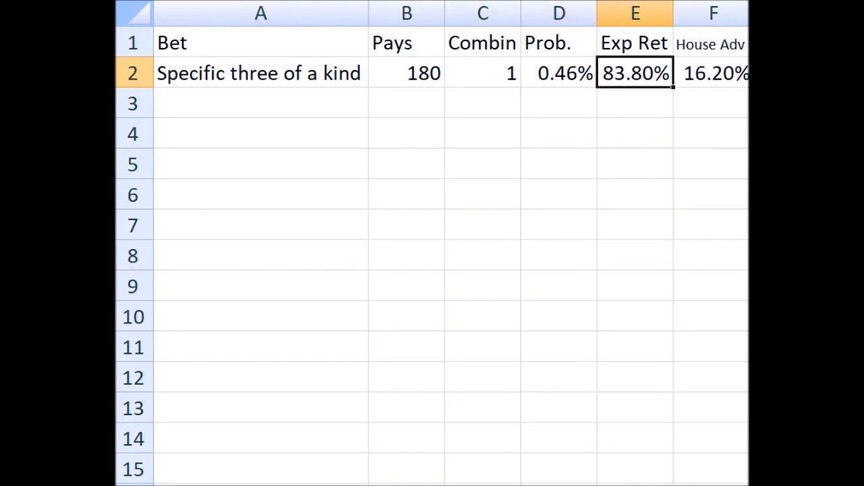
left_click(713, 73)
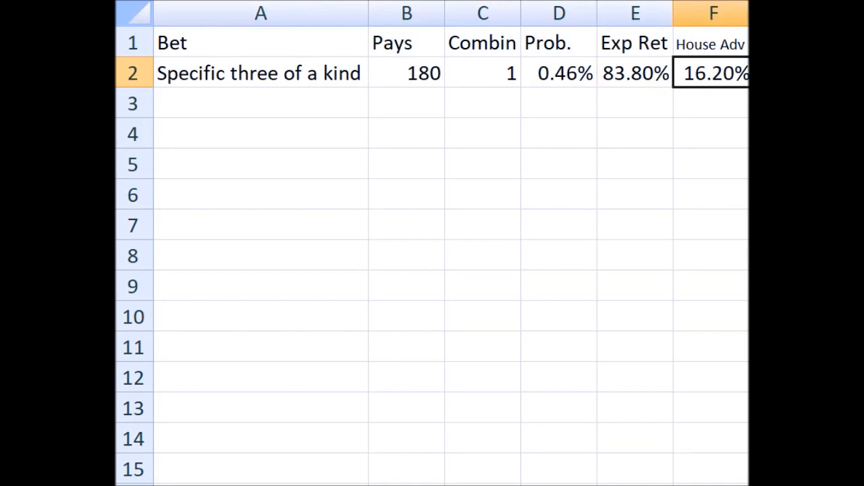
left_click(260, 103)
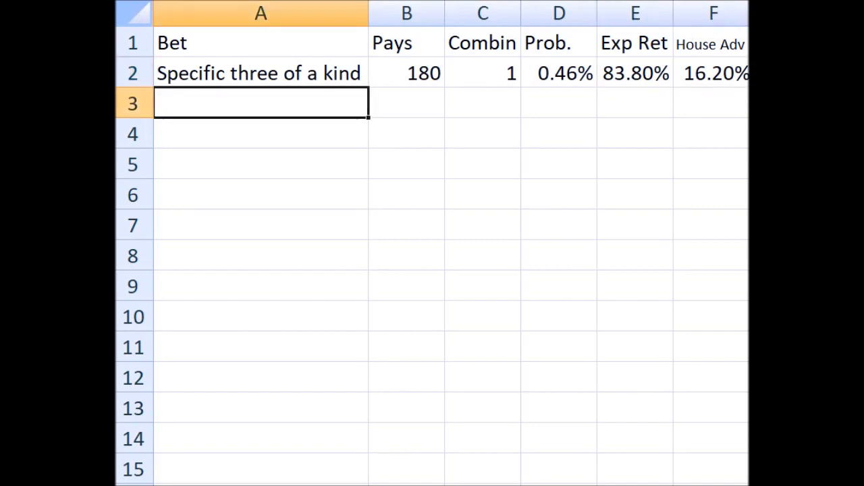
Enter 'Any three of a kind' in row 3 with pays 30 and 6 combinations.
type("Any")
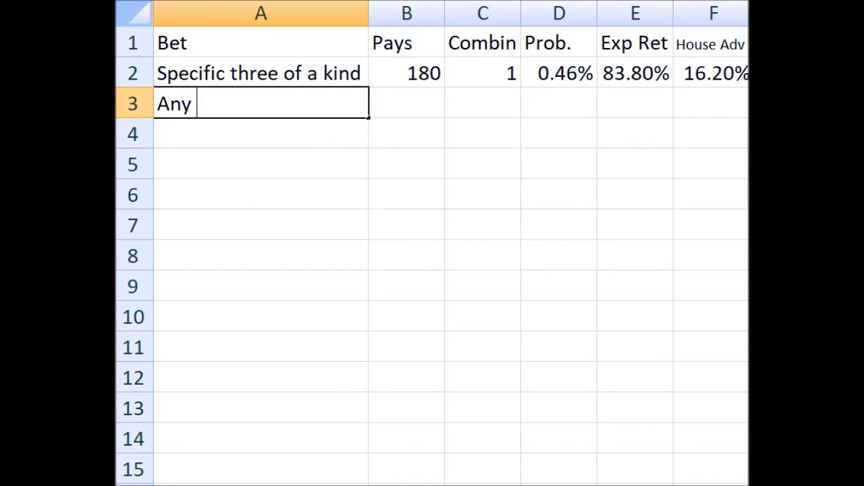
type("three of a")
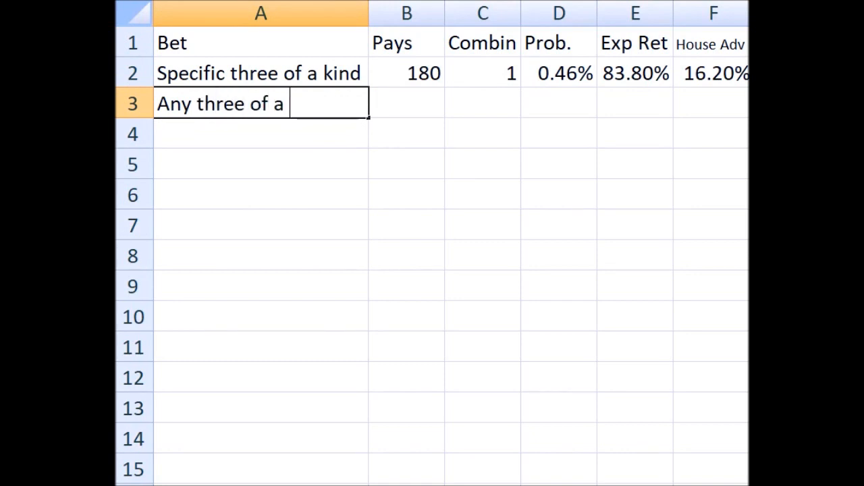
type("kind")
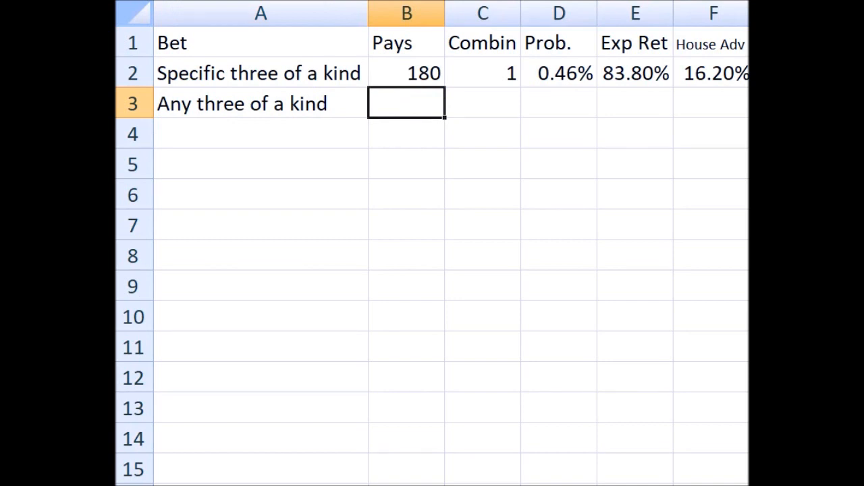
type("30")
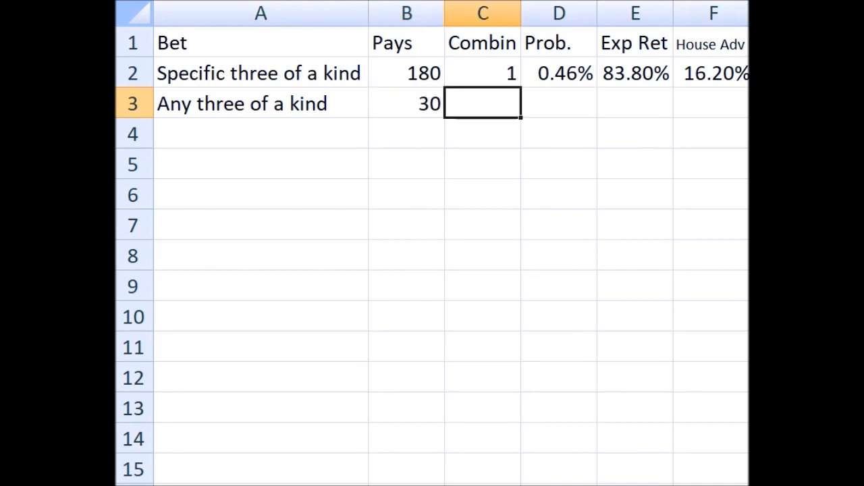
type("6")
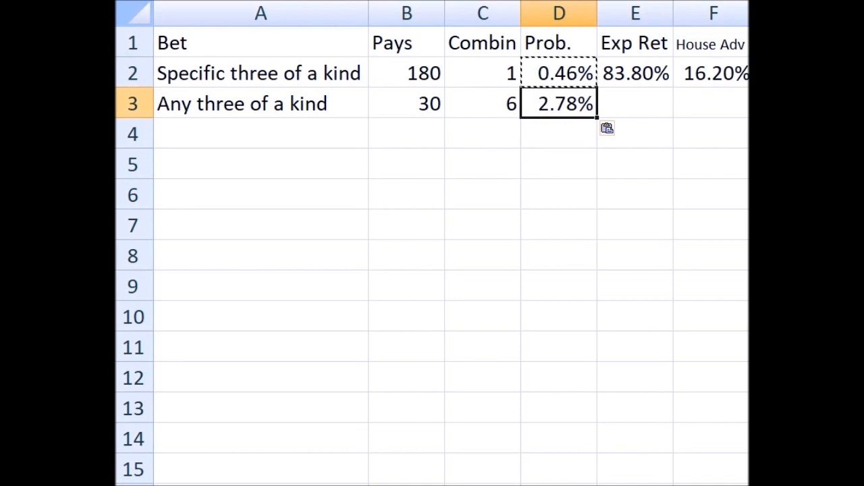
Copy the probability, return and house advantage formulas from row 2 into row 3.
left_click(635, 73)
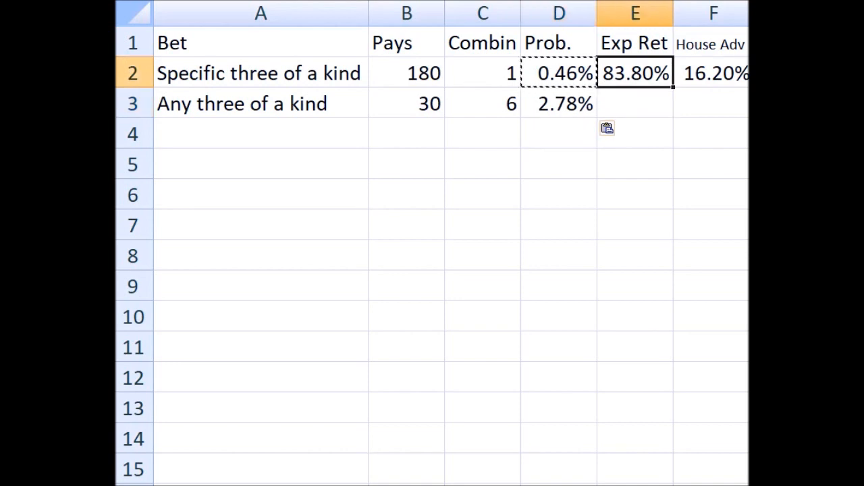
left_click(713, 73)
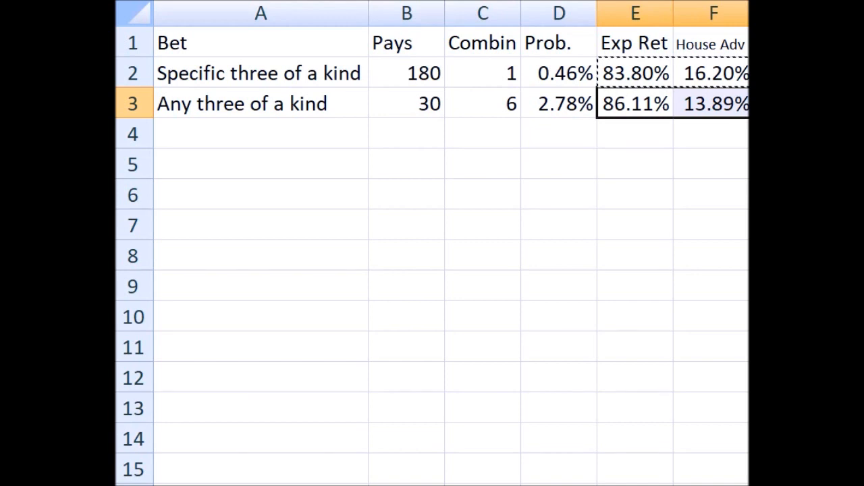
left_click(713, 103)
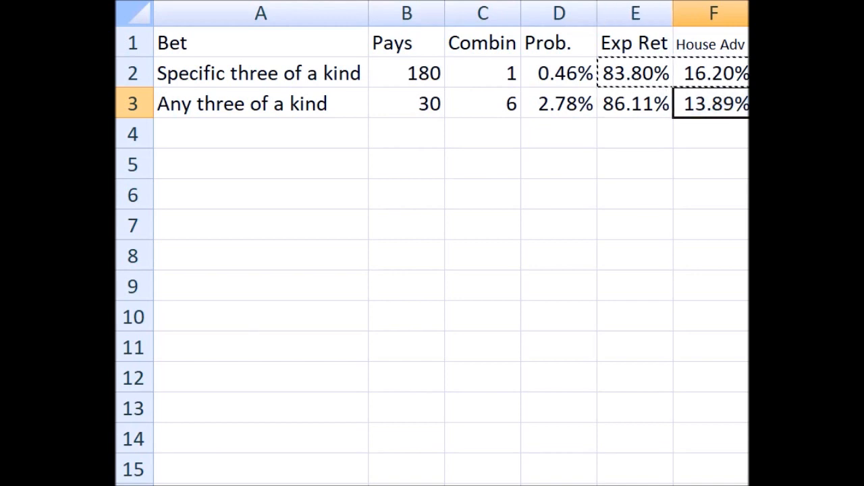
left_click(260, 134)
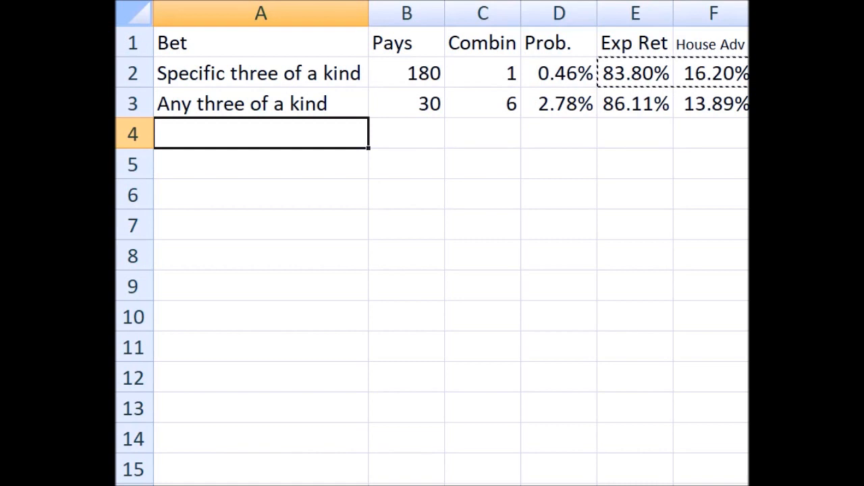
Enter 'Domino (one face)' as the bet name in A4.
type("Domi")
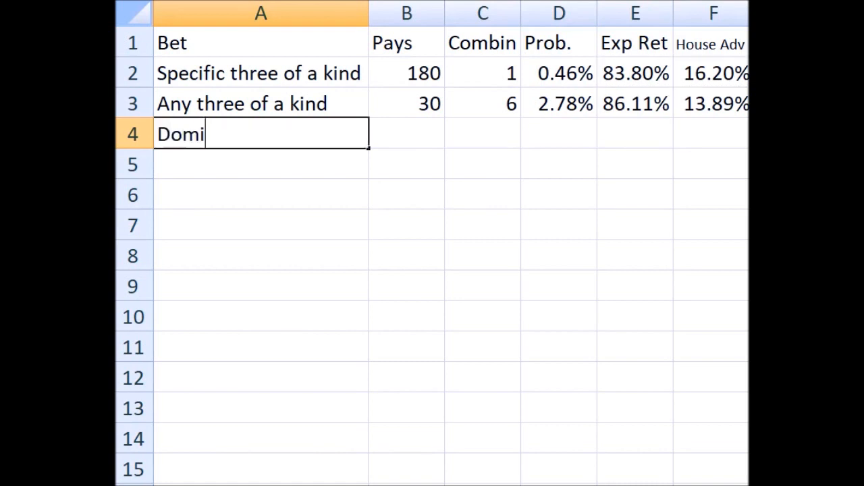
type("no")
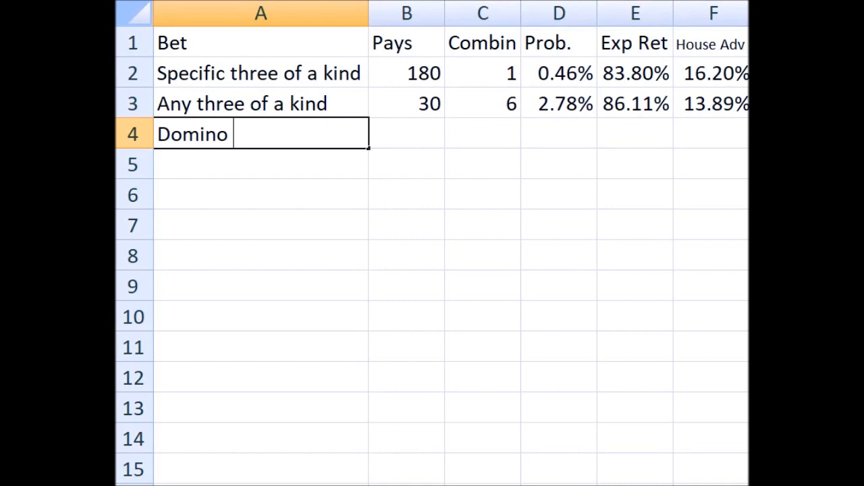
type("(")
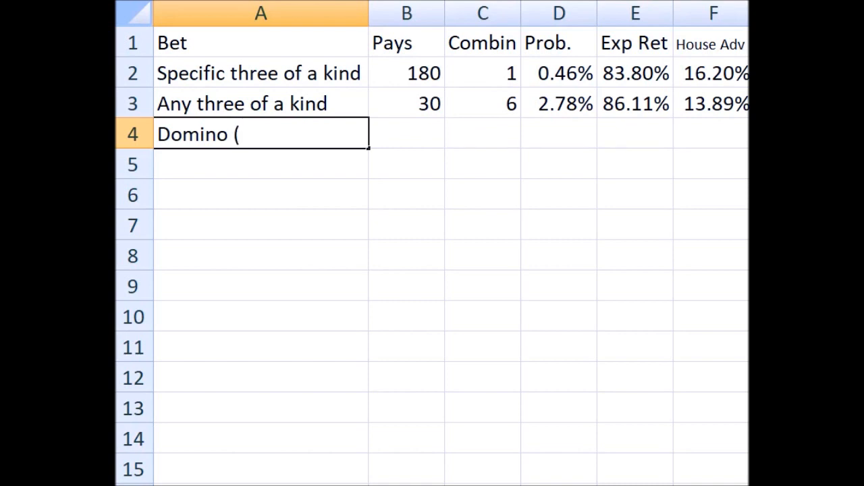
type("one face")
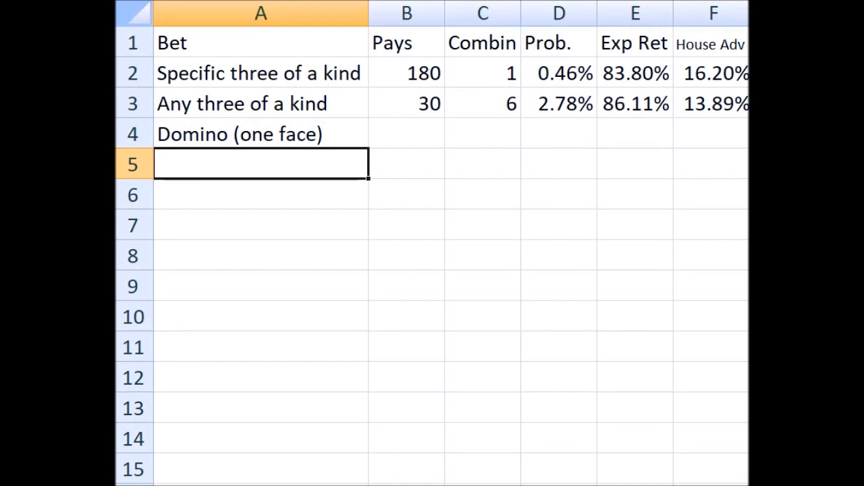
left_click(405, 164)
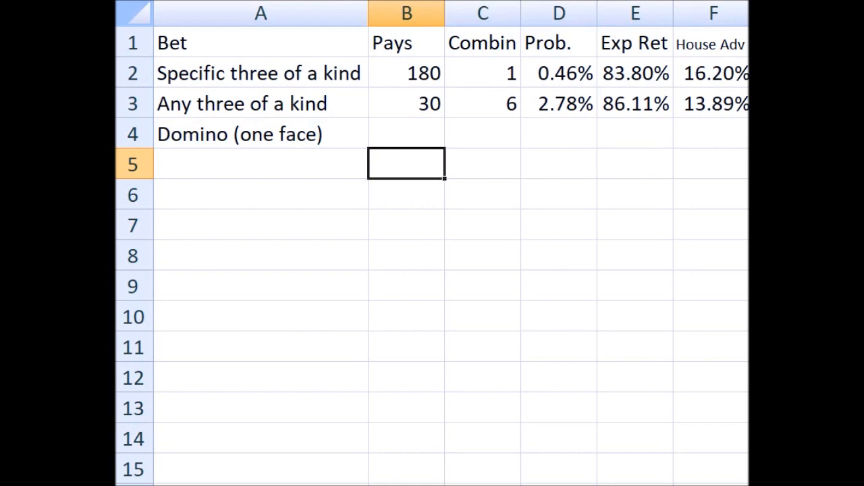
Give Domino (one face) a payout of 10 and combinations =5*3.
left_click(405, 134)
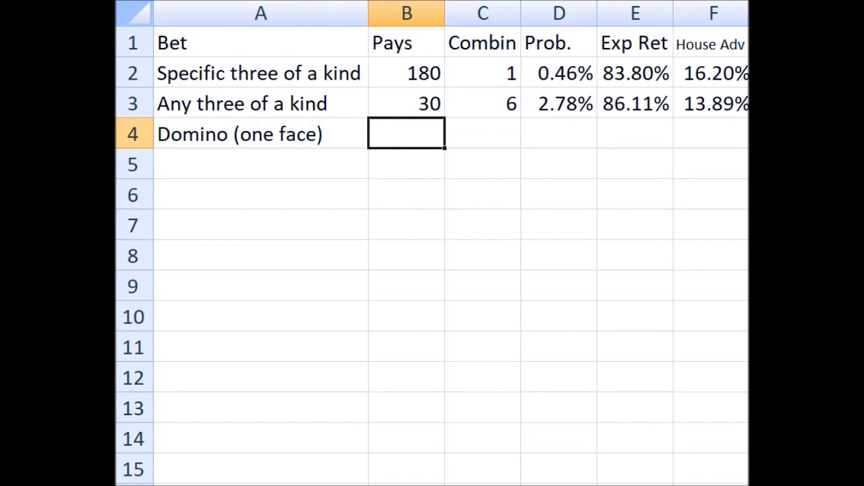
type("10")
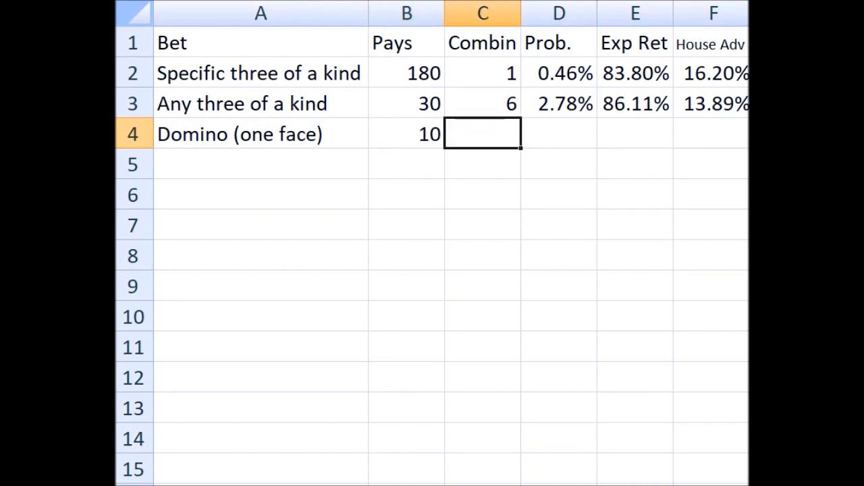
type("=")
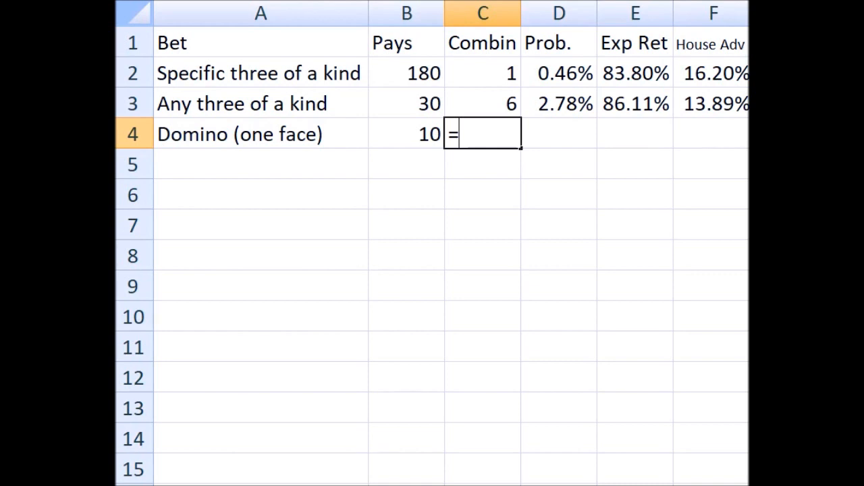
type("5")
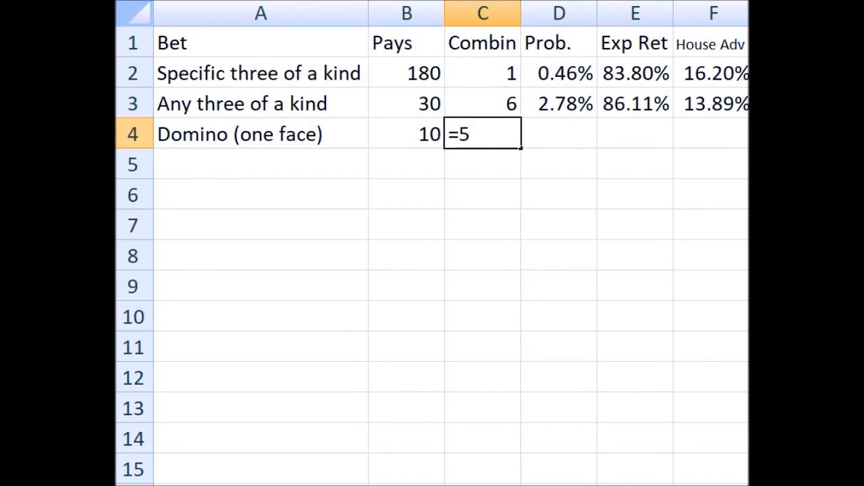
type("*")
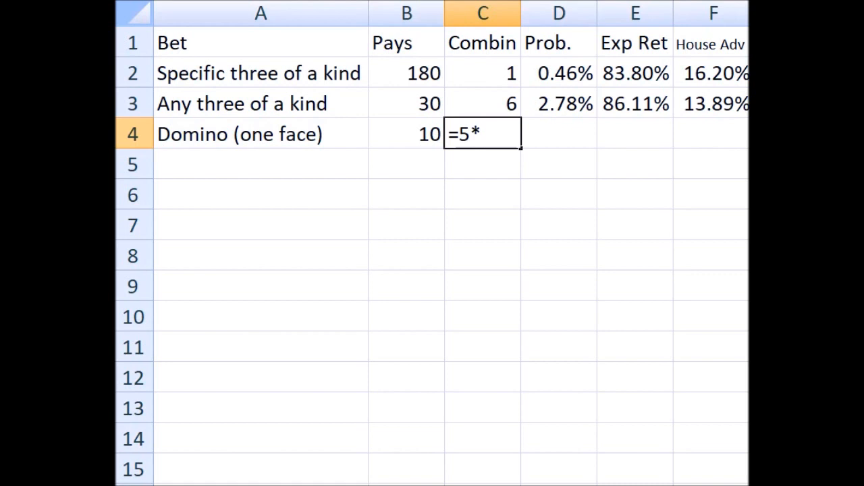
type("3")
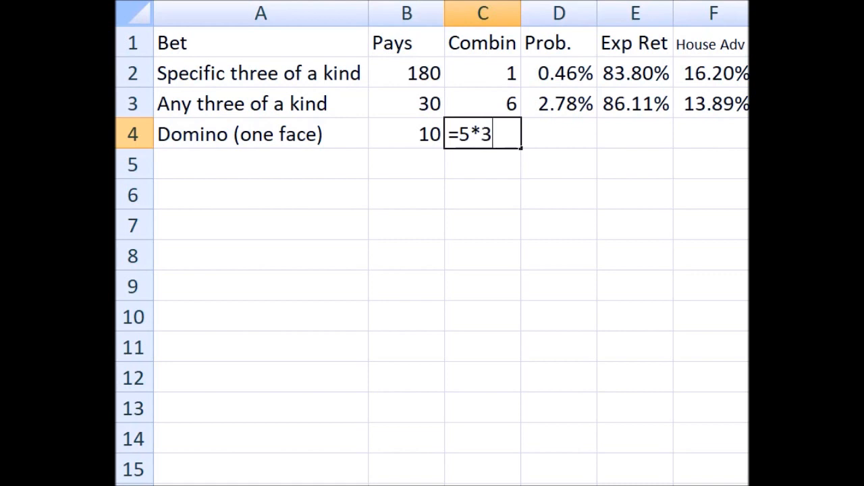
key("Enter")
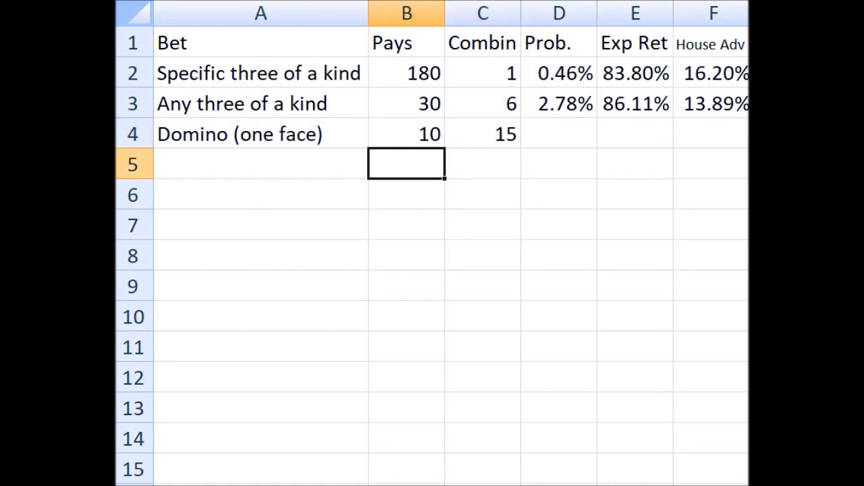
Revise the Domino combinations formula to =5*3+1, giving 16.
left_click(482, 133)
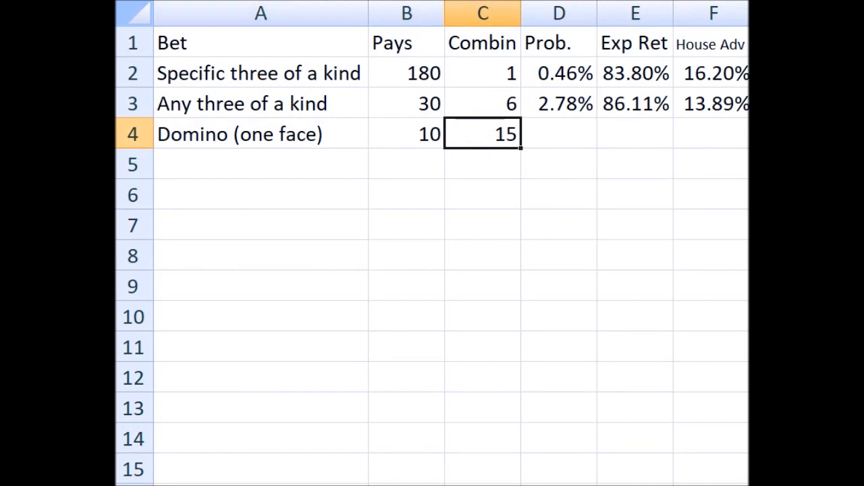
type("=5*3")
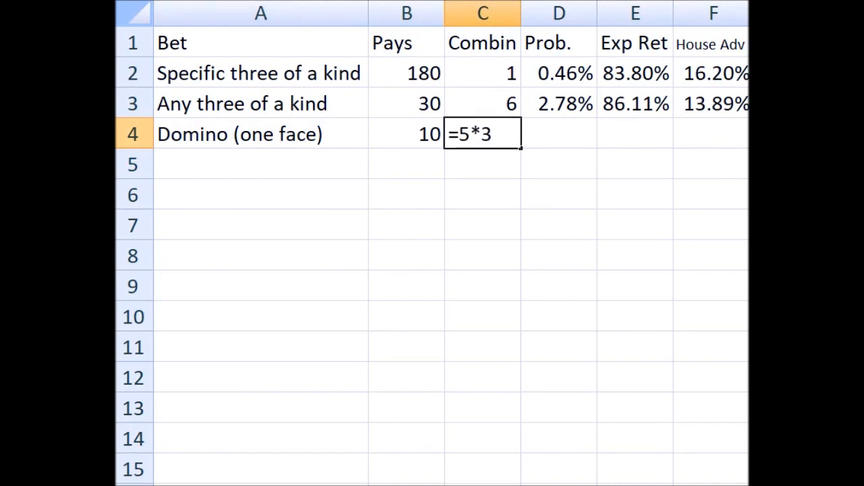
type("+1")
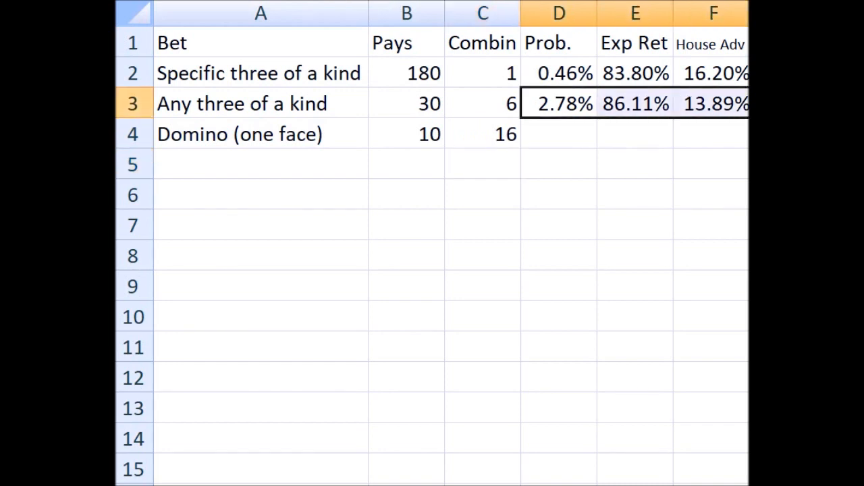
Paste the formulas into the Domino (one face) row, giving 7.41% probability, 81.48% return and 18.52% house advantage.
left_click(559, 134)
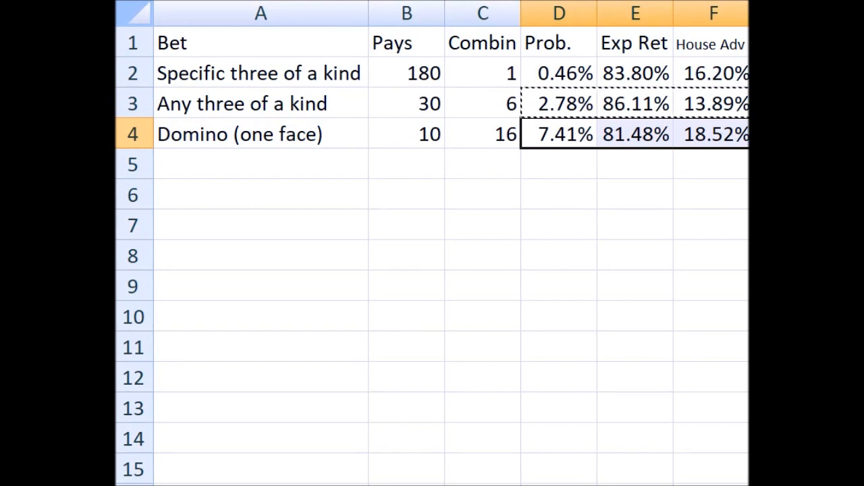
left_click(559, 133)
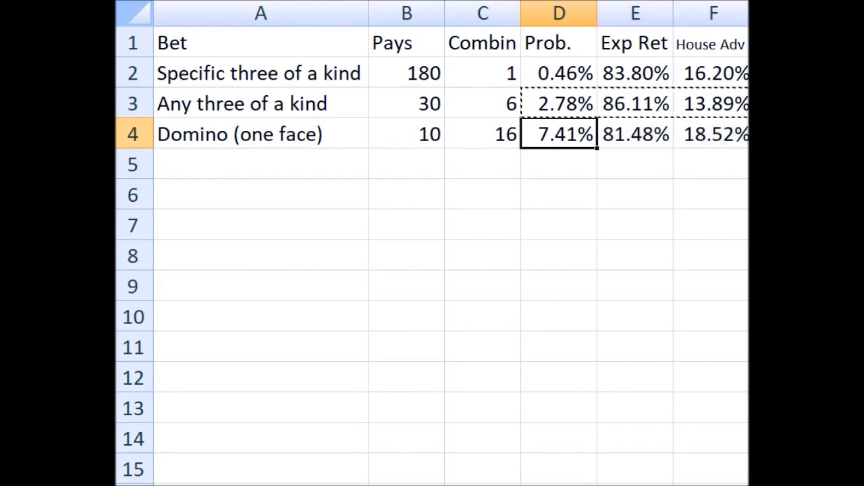
left_click(635, 134)
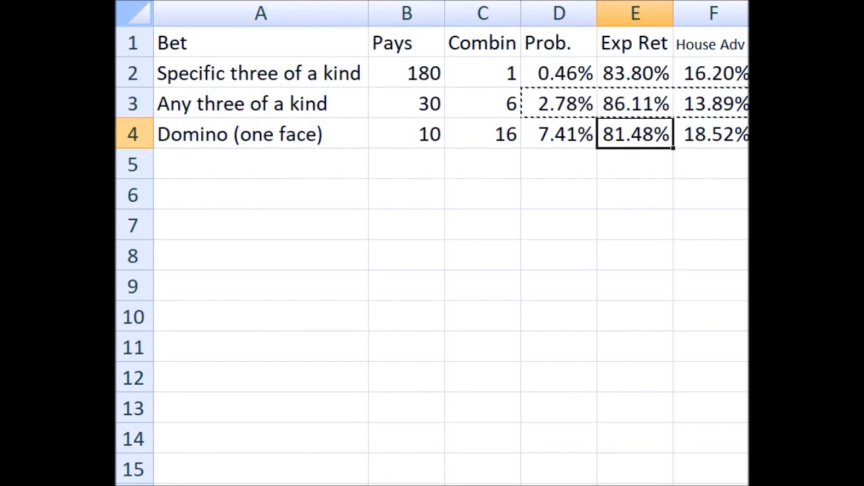
left_click(713, 133)
type("Domino (two face)")
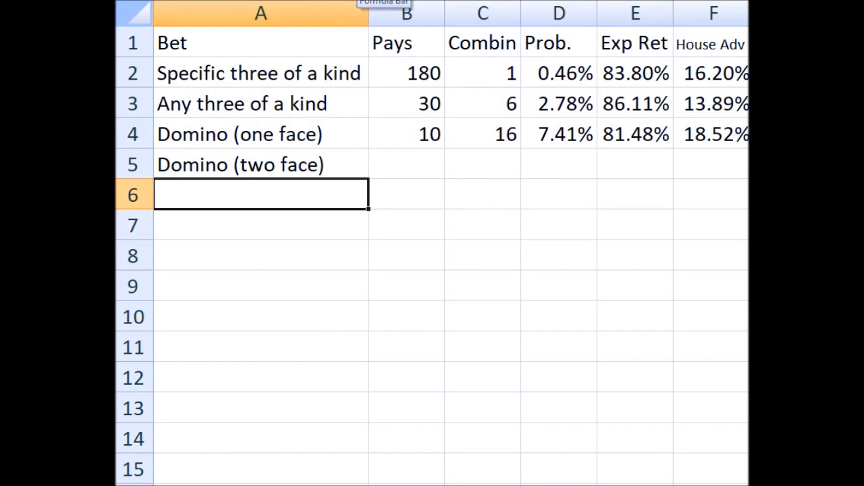
Enter a payout of 5 and =4*6 combinations (24) for Domino (two face).
left_click(405, 164)
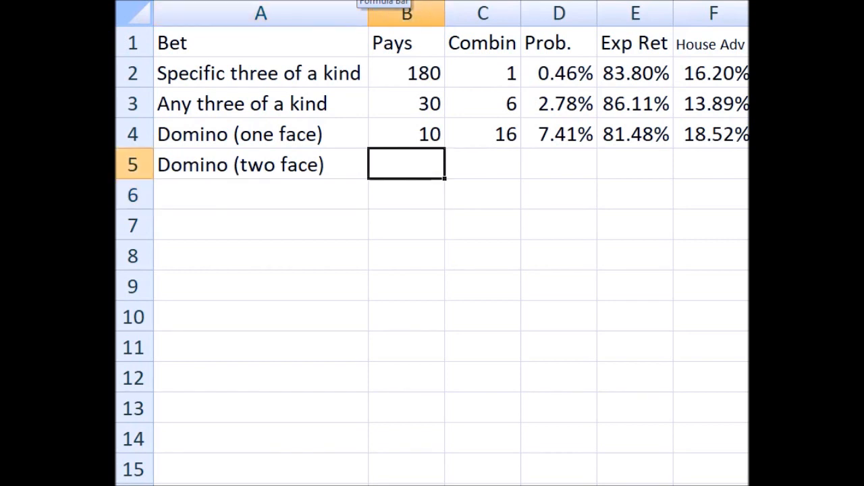
type("5")
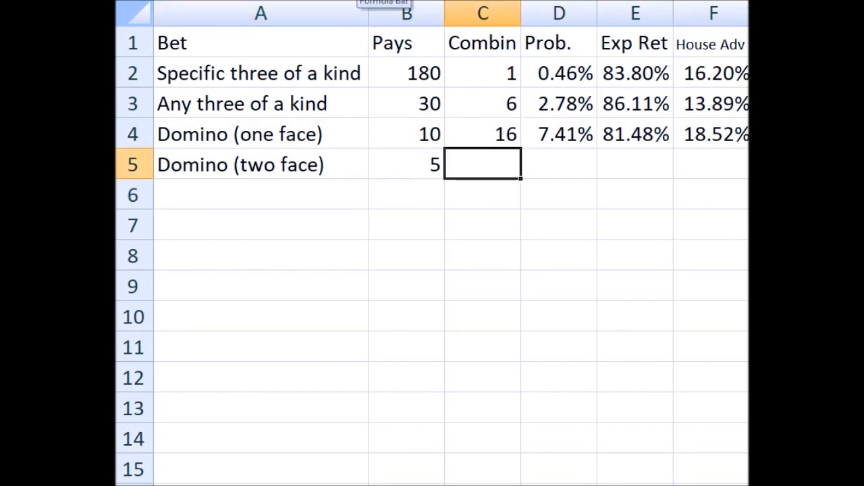
type("=")
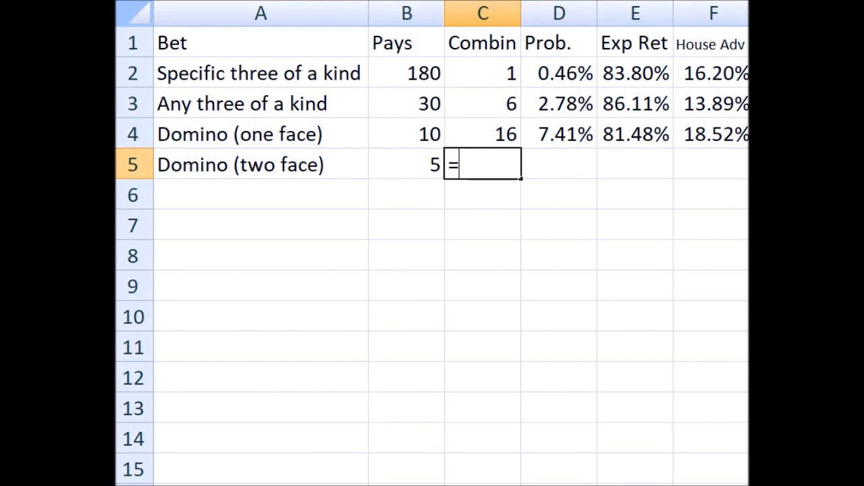
type("4")
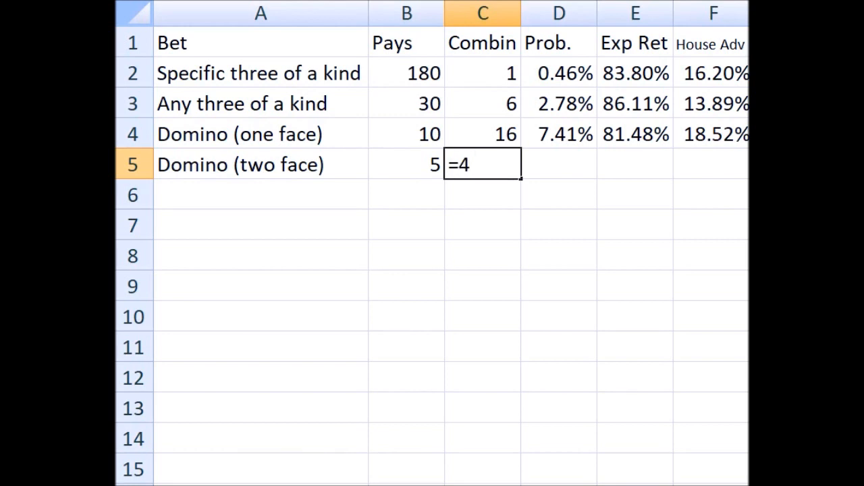
type("*")
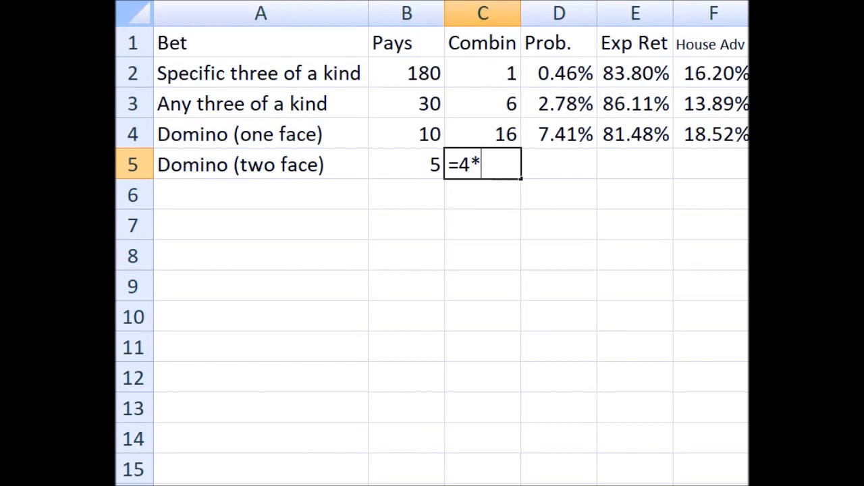
type("6")
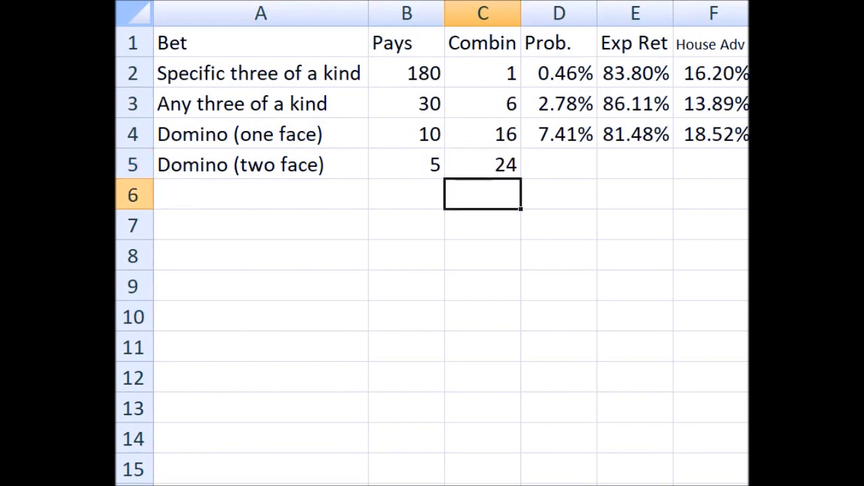
Revise the Domino (two face) combinations formula to give 30 instead of 24.
left_click(482, 164)
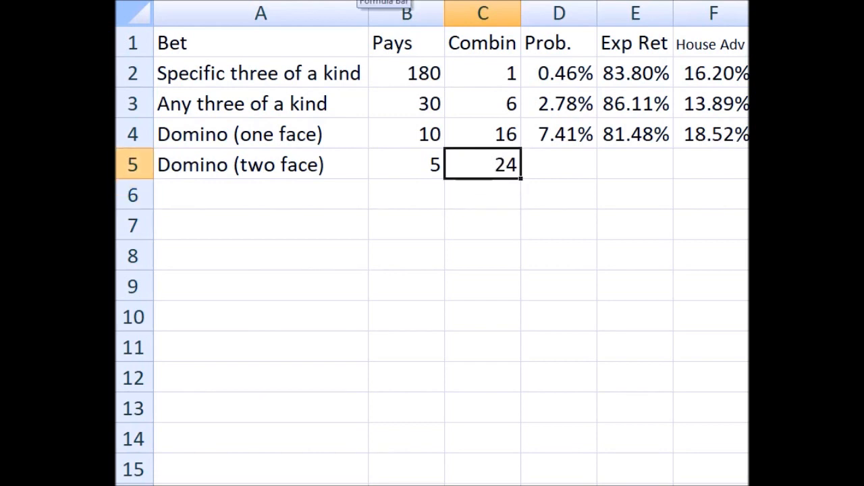
type("=4*6")
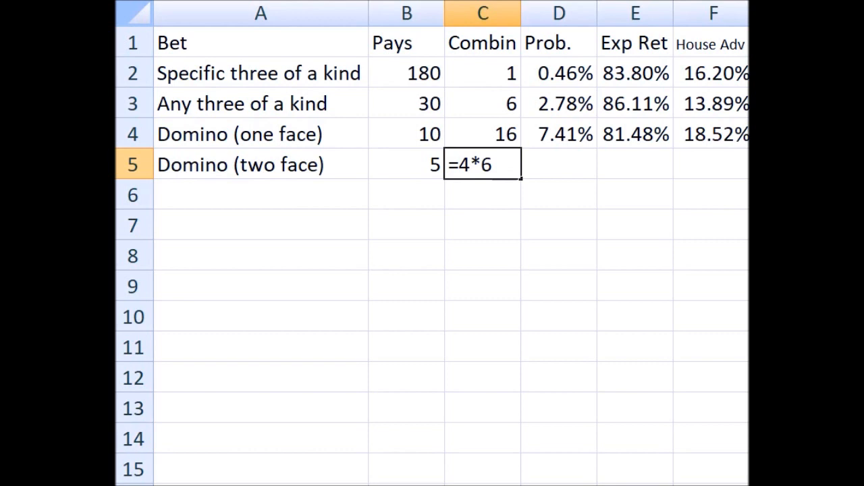
type("+")
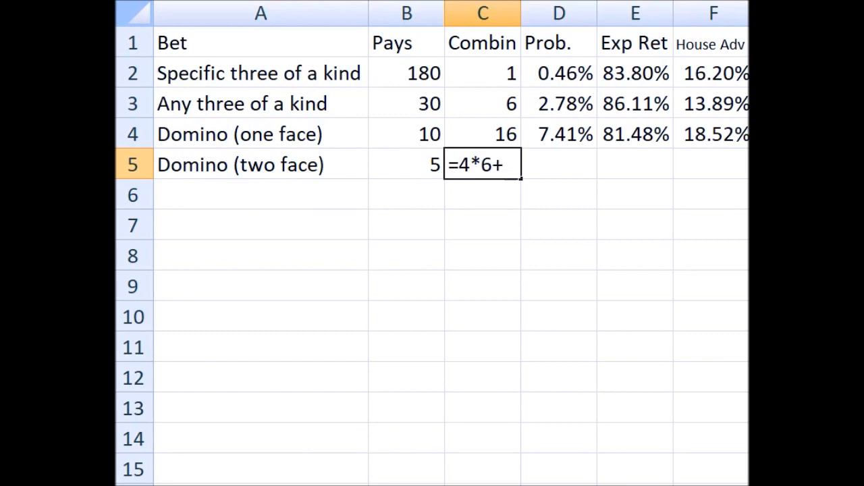
type("2*")
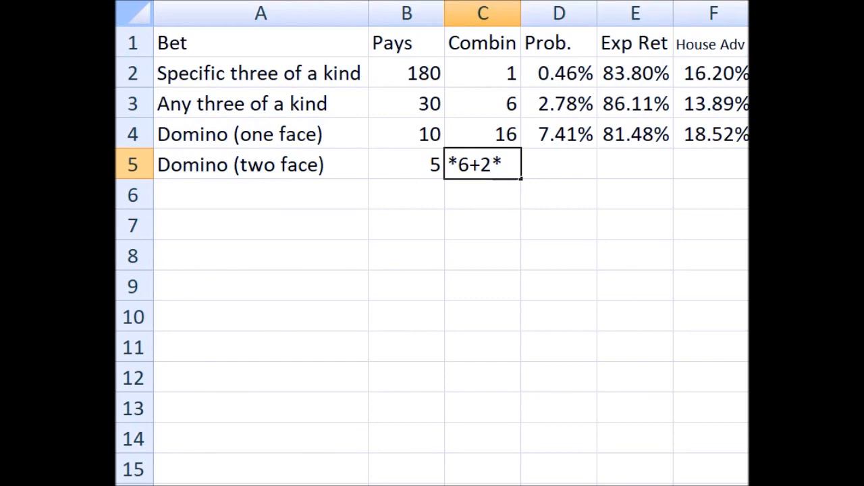
type("30")
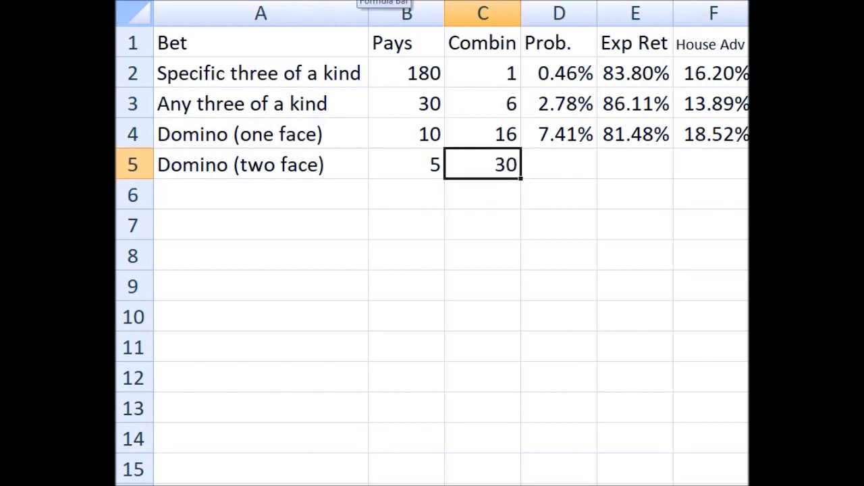
left_click(559, 134)
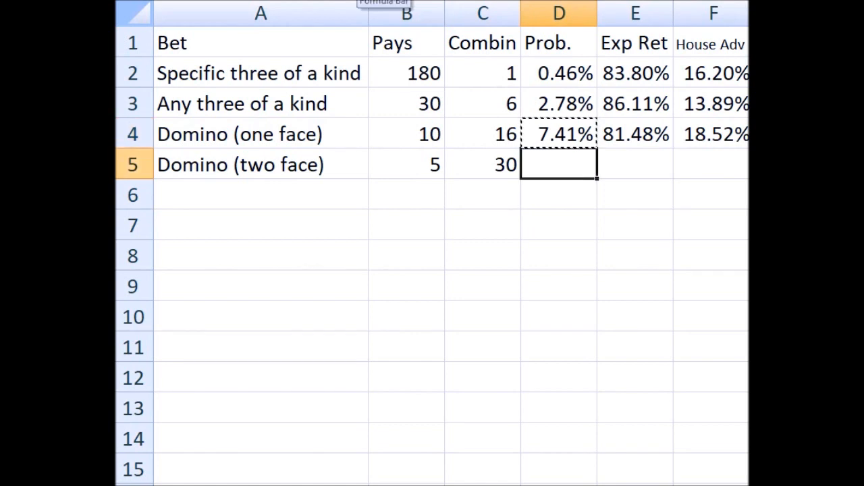
Paste the formulas into the Domino (two face) row: 13.89% probability, 83.33% return, 16.67% house advantage.
key("ctrl+v")
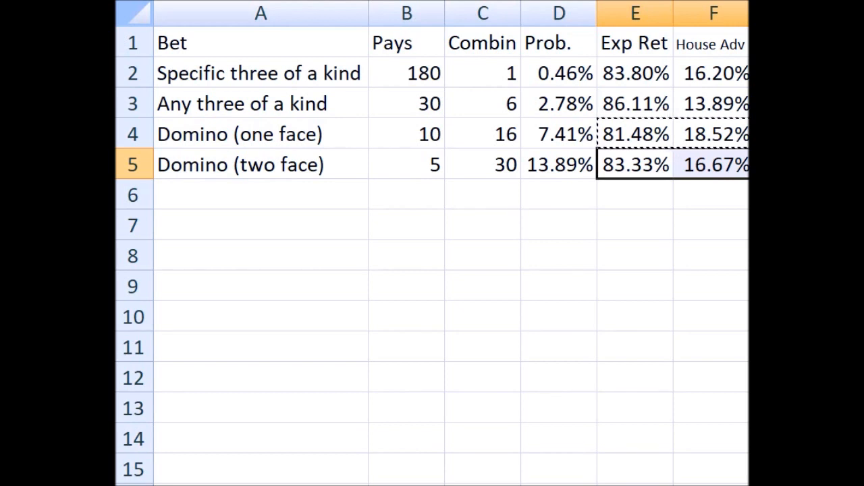
left_click(634, 164)
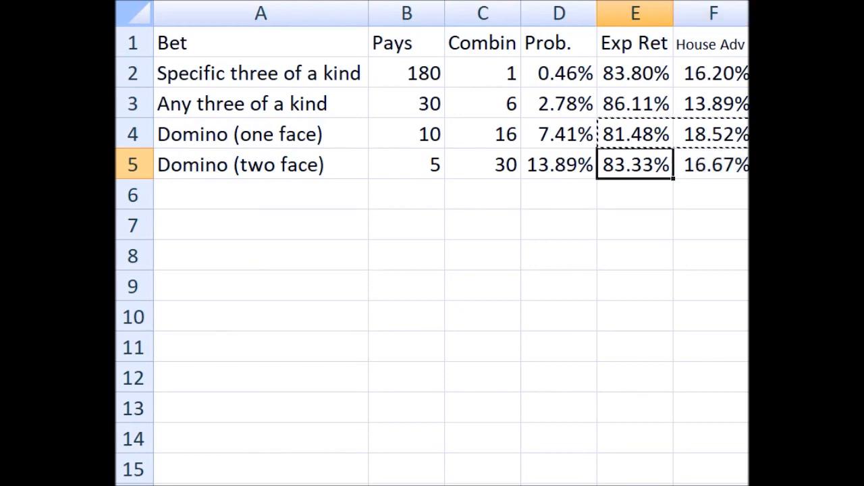
left_click(712, 164)
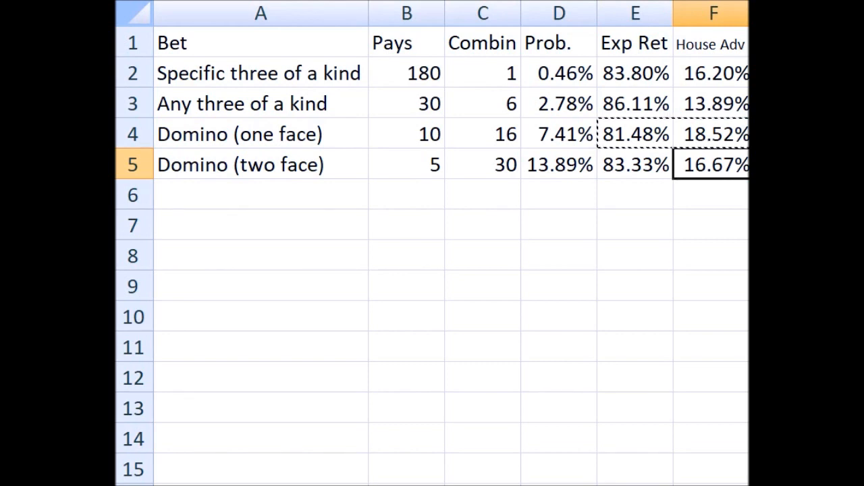
left_click(712, 73)
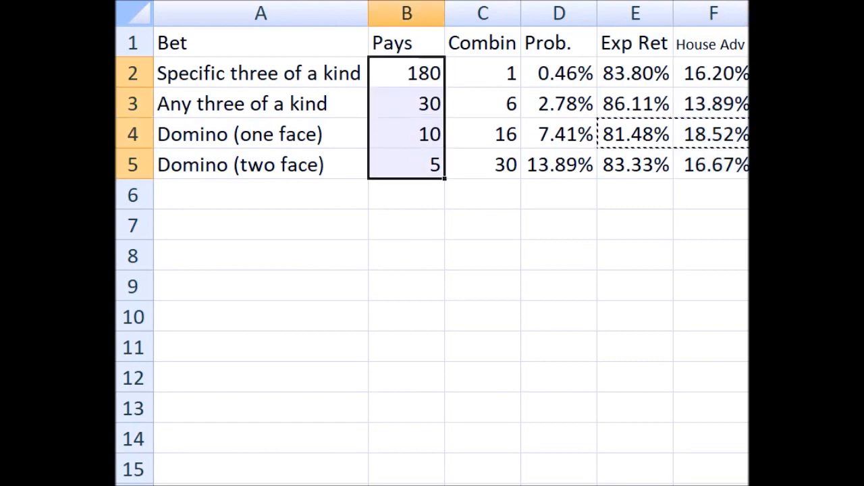
left_click(405, 165)
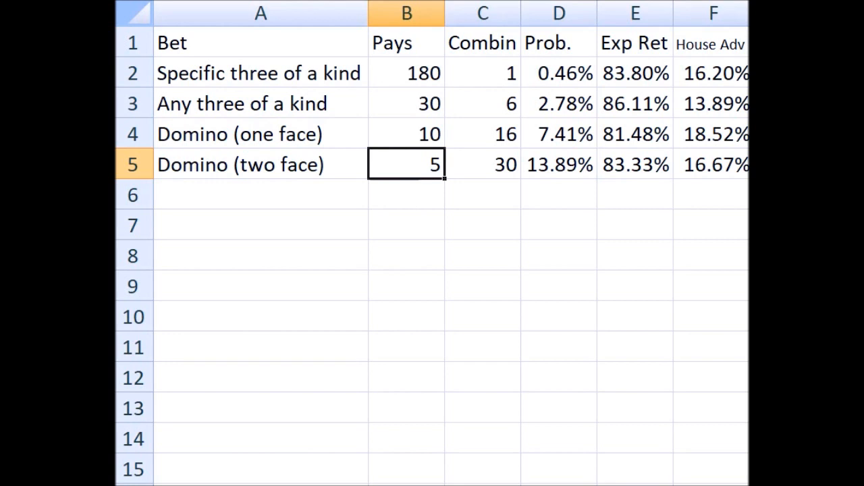
left_click(260, 195)
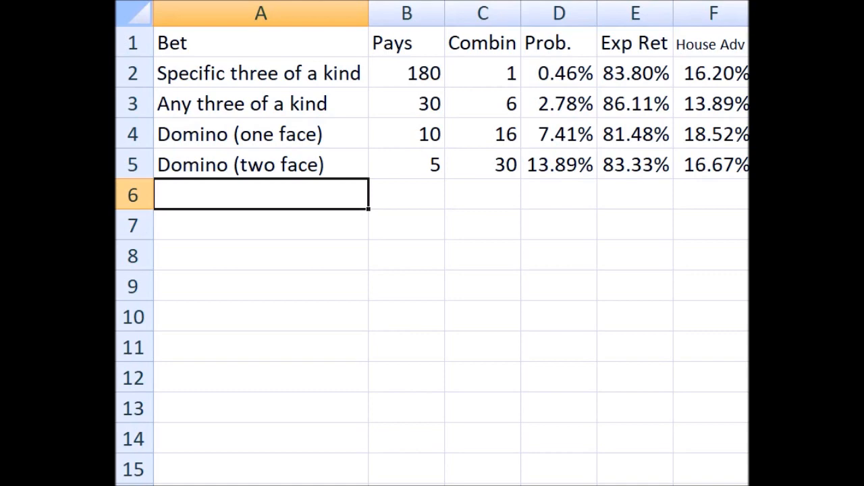
Add the Small bet paying 1 with combinations summed from the dice totals sheet, giving 107.
type("Small")
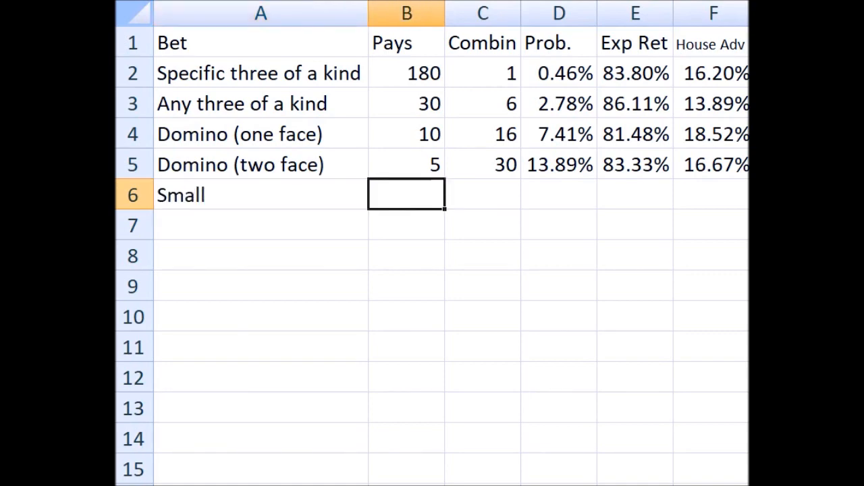
type("1")
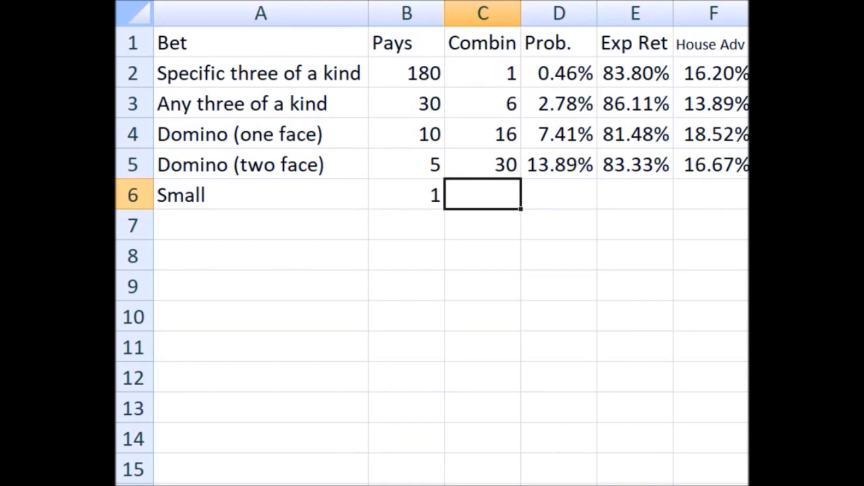
type("=")
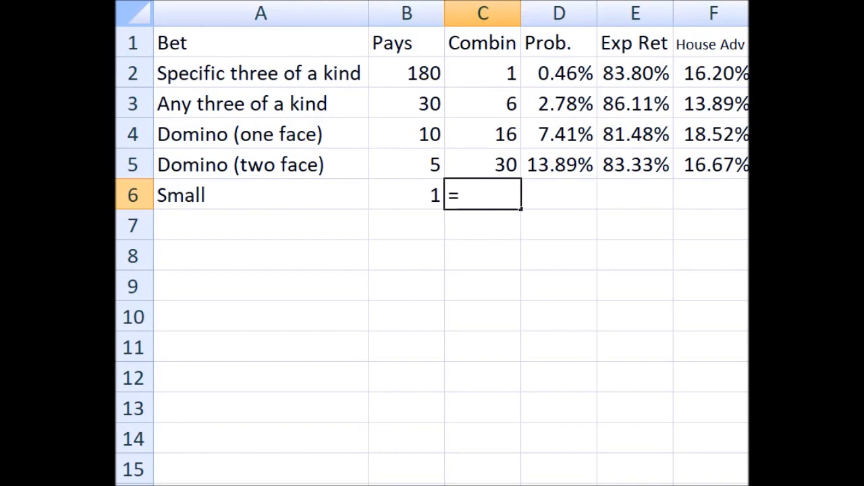
type("sum(")
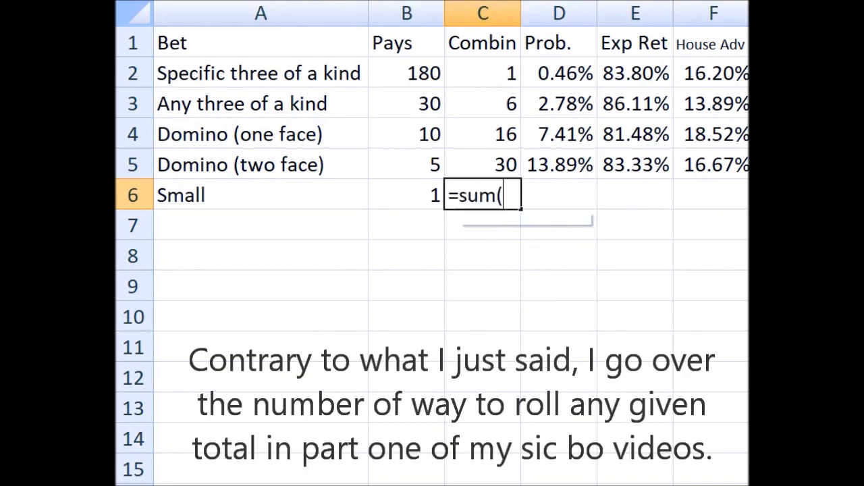
type("=sum(")
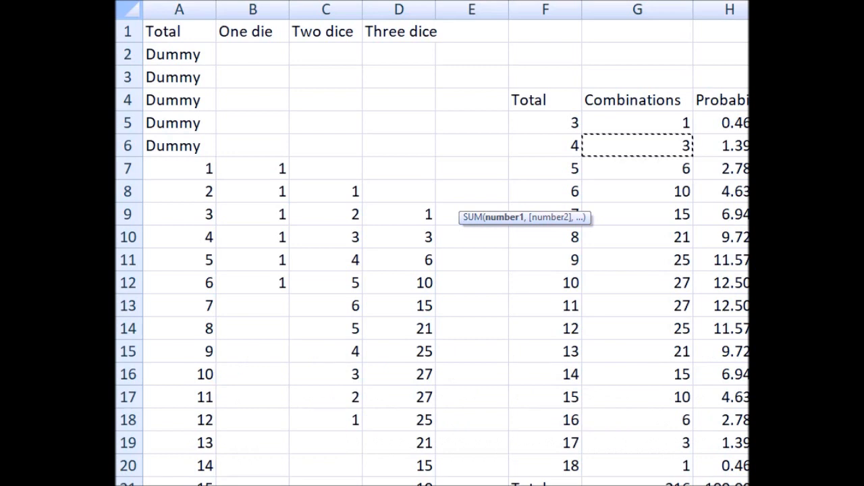
left_click_drag(637, 146, 637, 283)
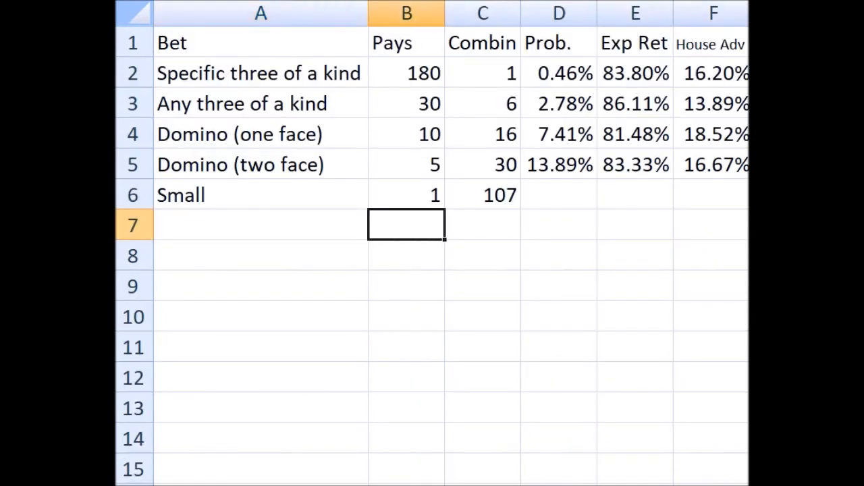
Re-enter the Small combinations as =SUM(...:G12)-2 to exclude the two triples, giving 105.
left_click(481, 194)
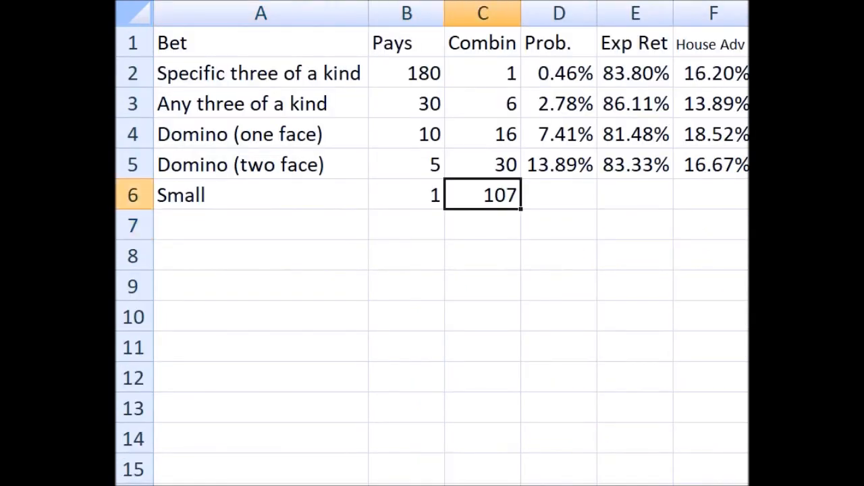
type("=SUM(S")
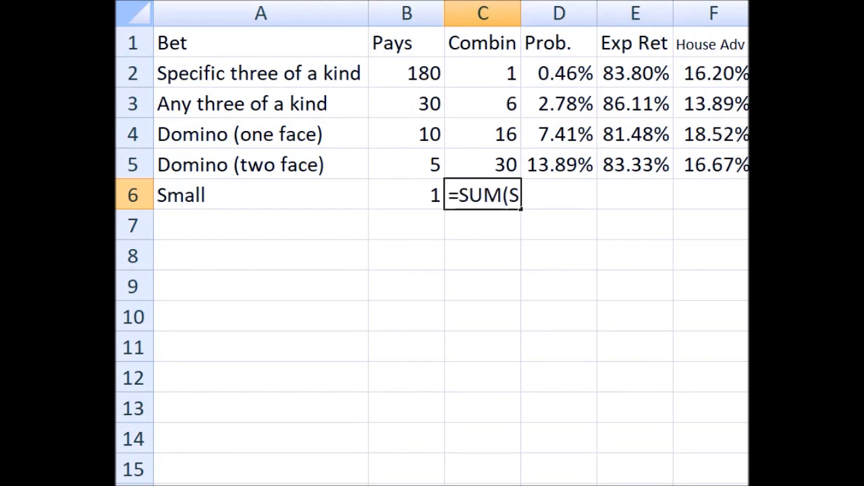
type(":G12)-2")
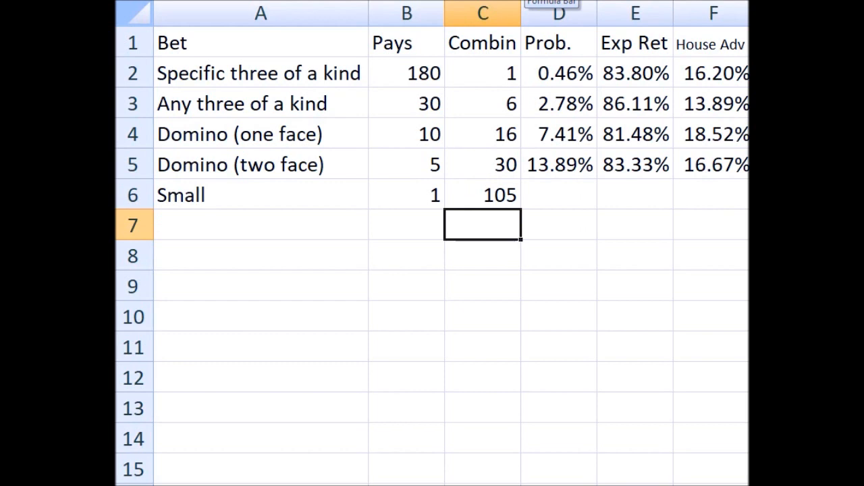
mouse_move(559, 14)
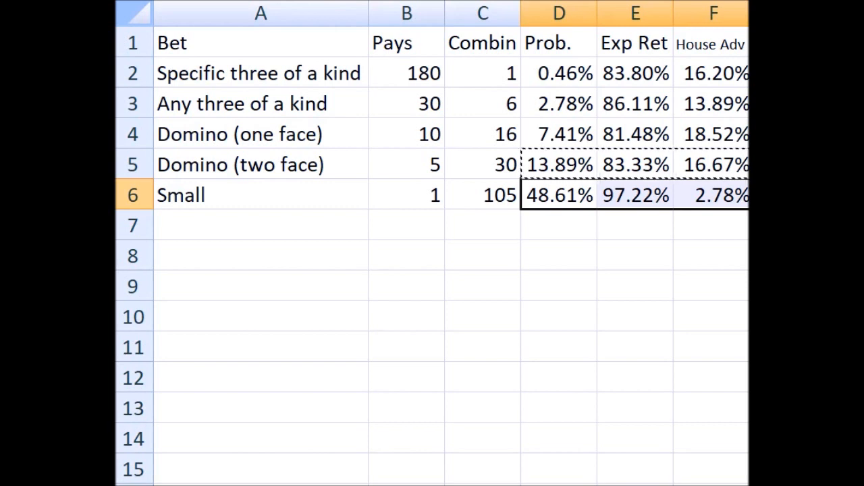
Check the Small bet's 97.22% expected return and 2.78% house advantage, then move to the next row.
left_click(635, 195)
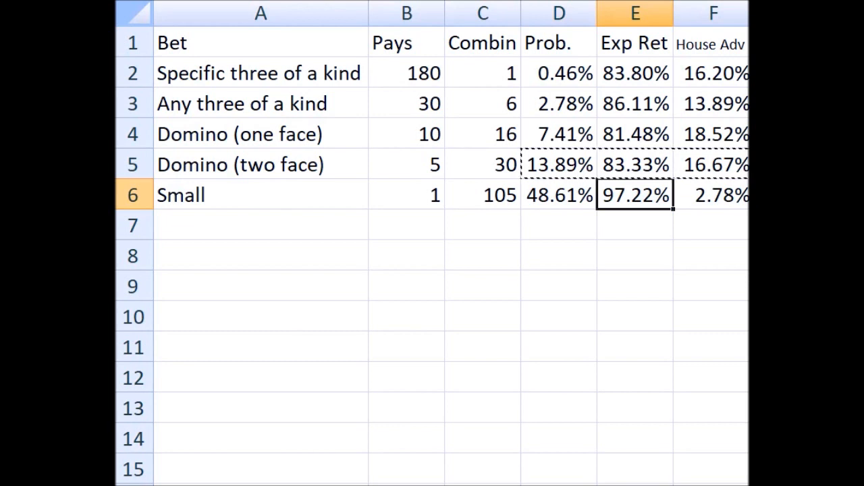
left_click(713, 195)
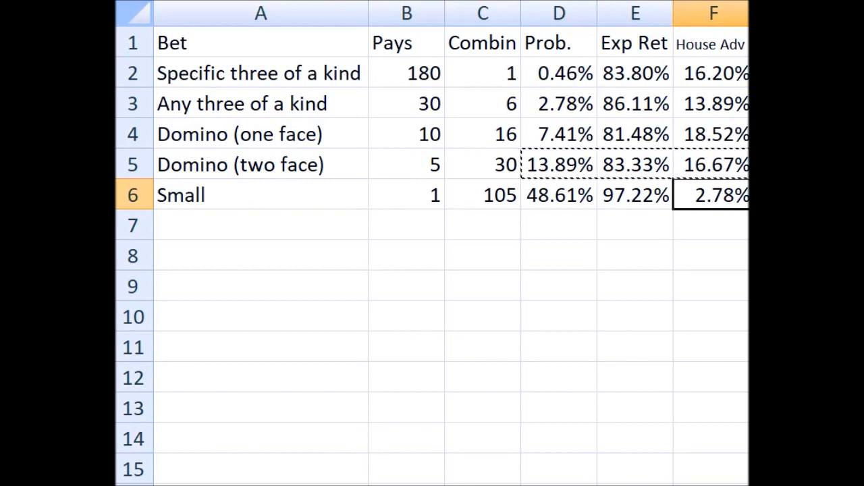
left_click(260, 224)
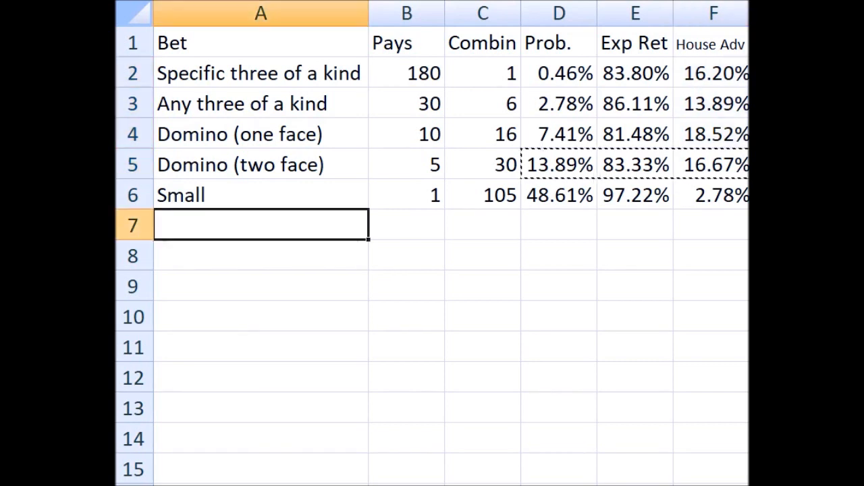
Add the Big bet row paying 1 and select its combinations cell for the copied figures.
type("Big")
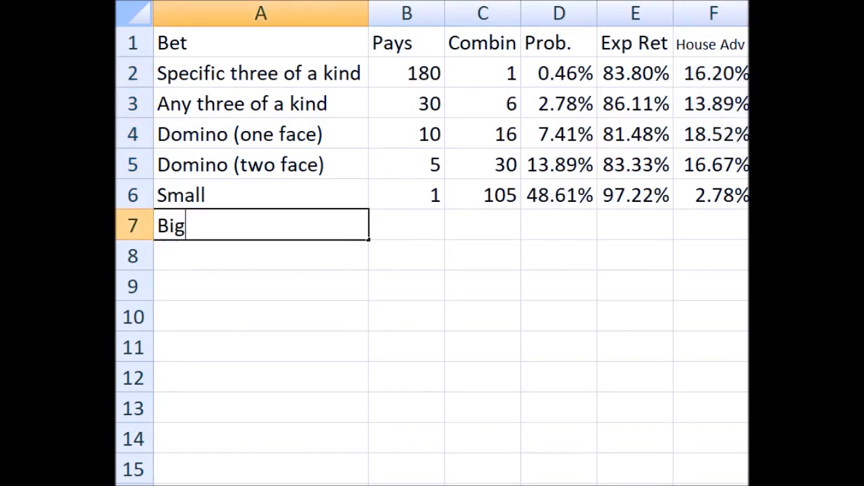
type("1")
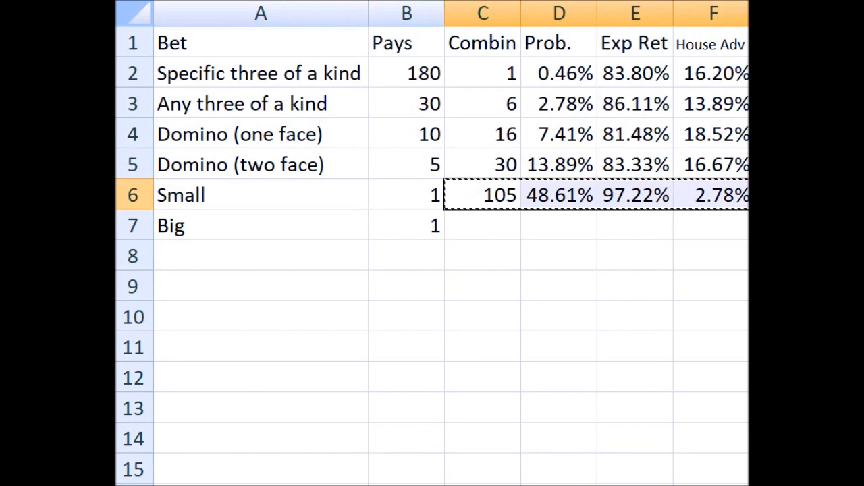
left_click(482, 224)
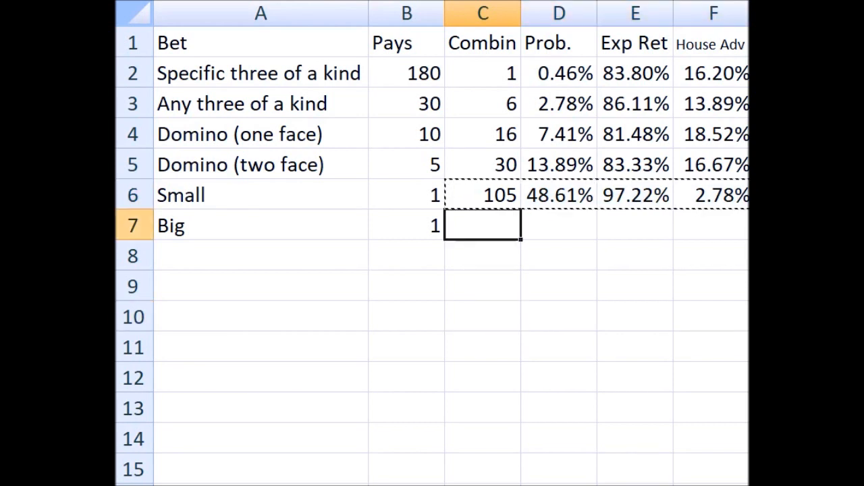